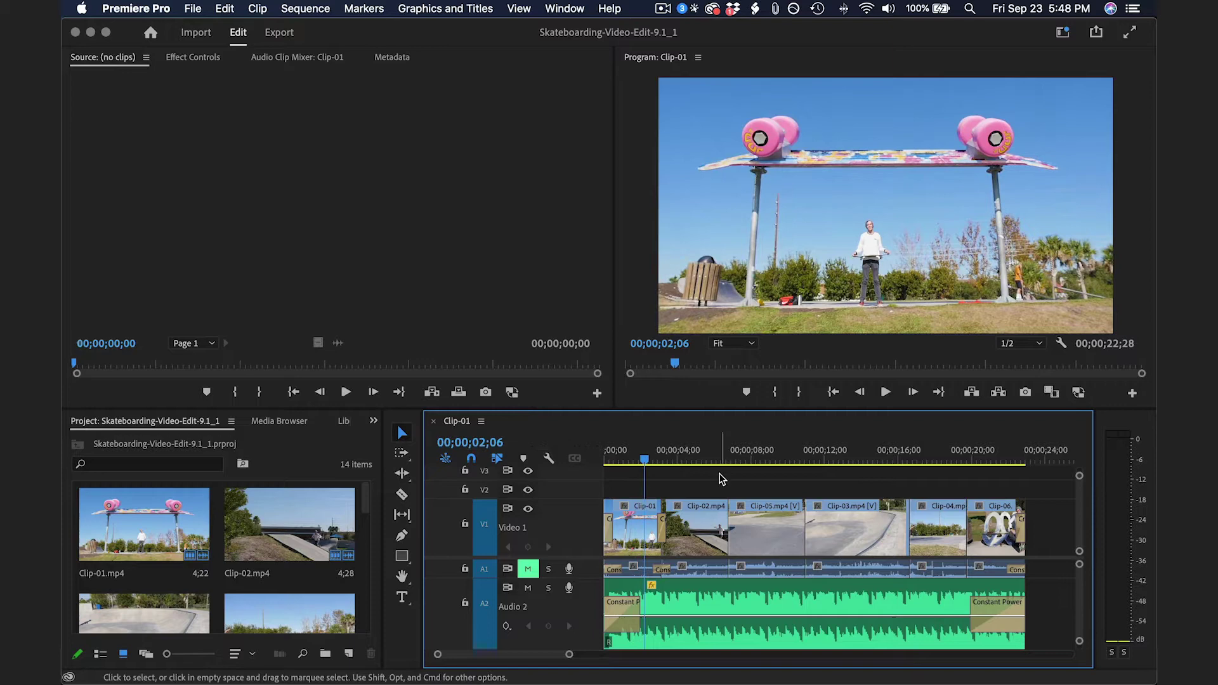
mouse_move(720, 459)
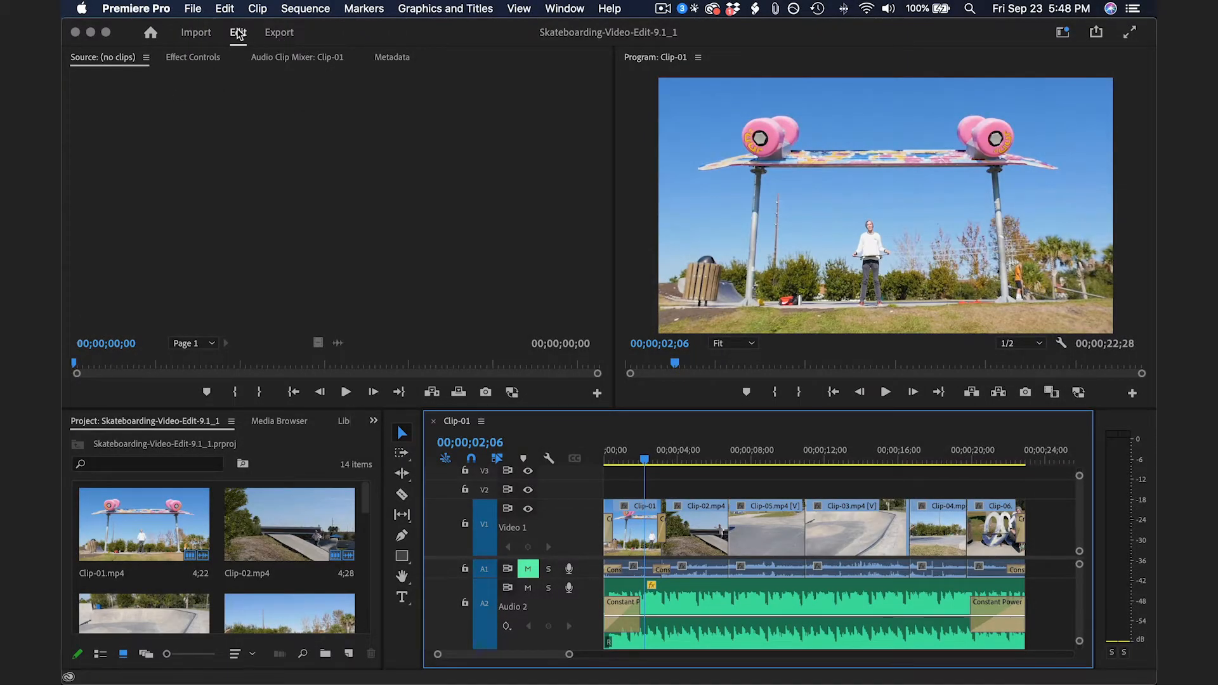
Step: Enter the export settings and rename the output file to Skateboarding video.mp4
click(192, 8)
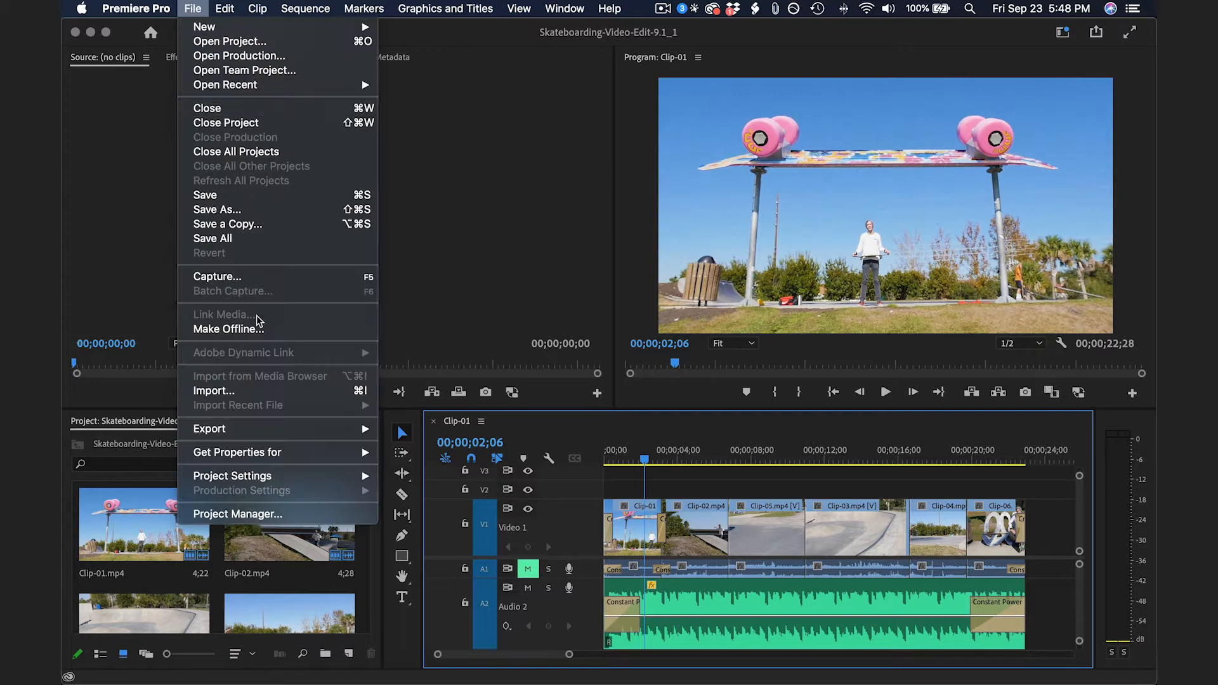
mouse_move(209, 429)
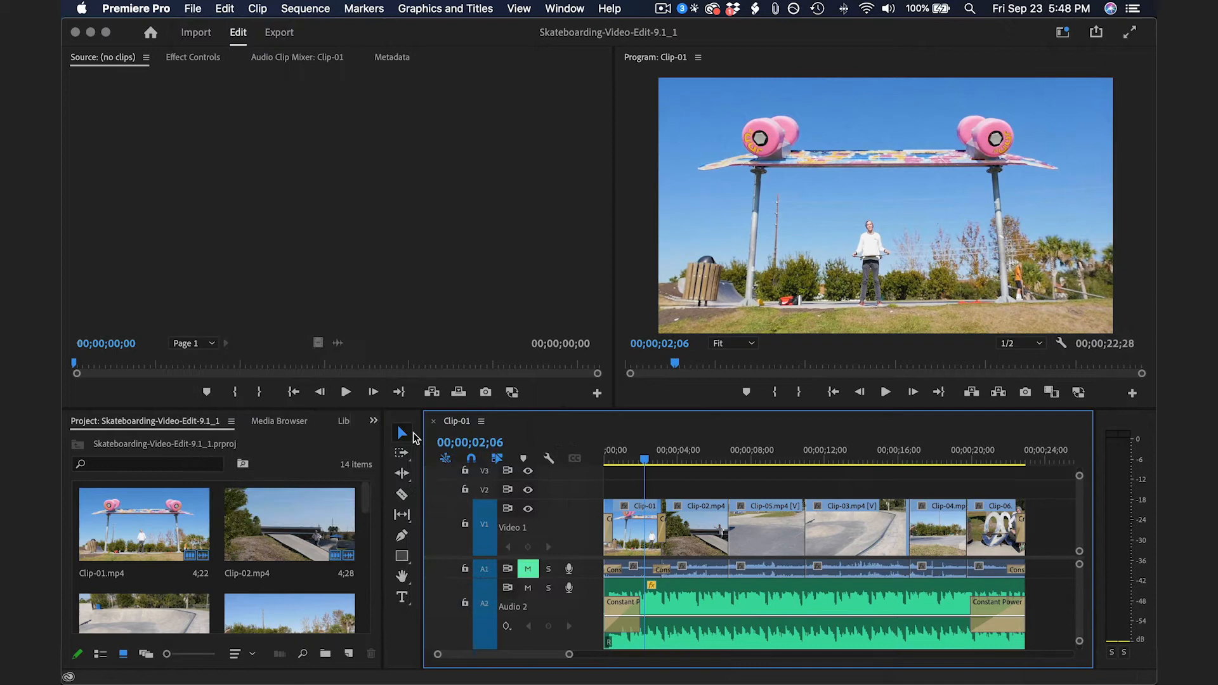
click(279, 33)
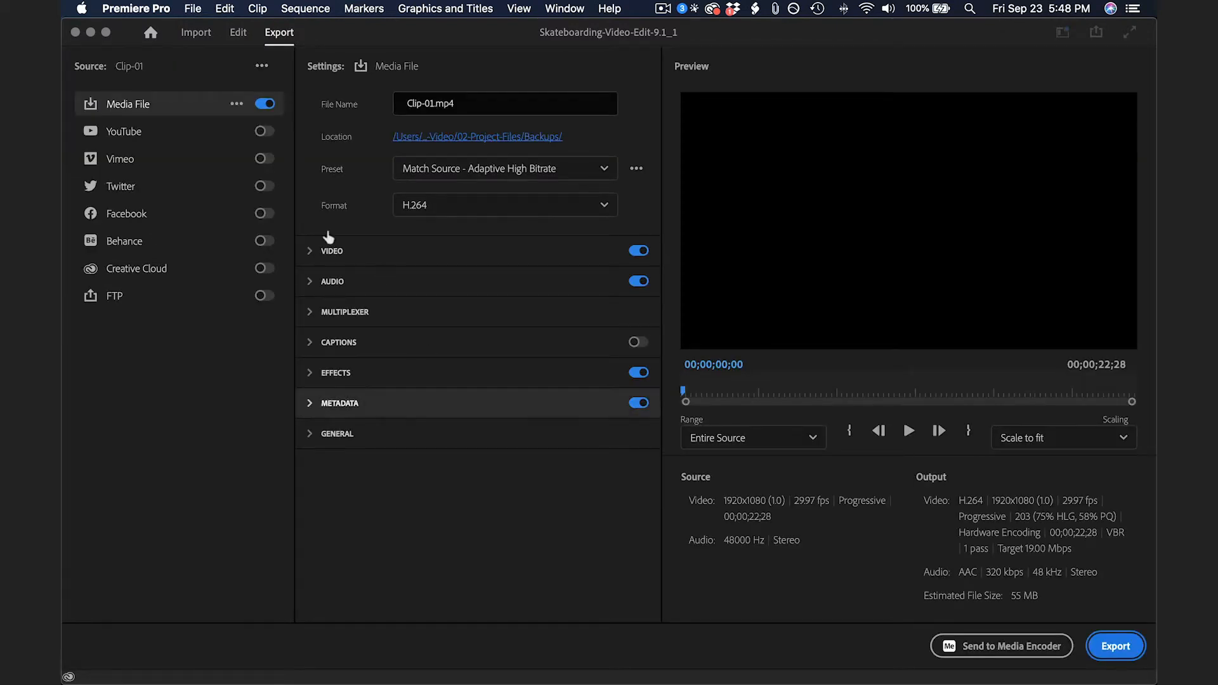
click(146, 109)
text(Skateboarding video)
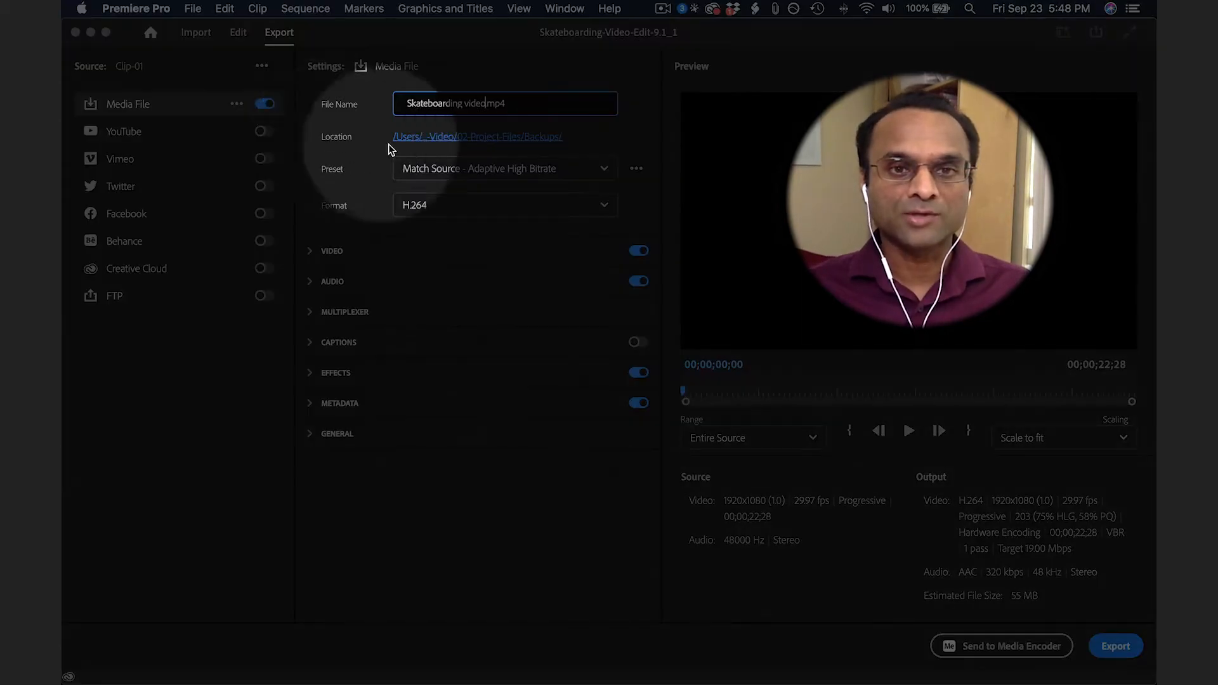
mouse_move(480, 131)
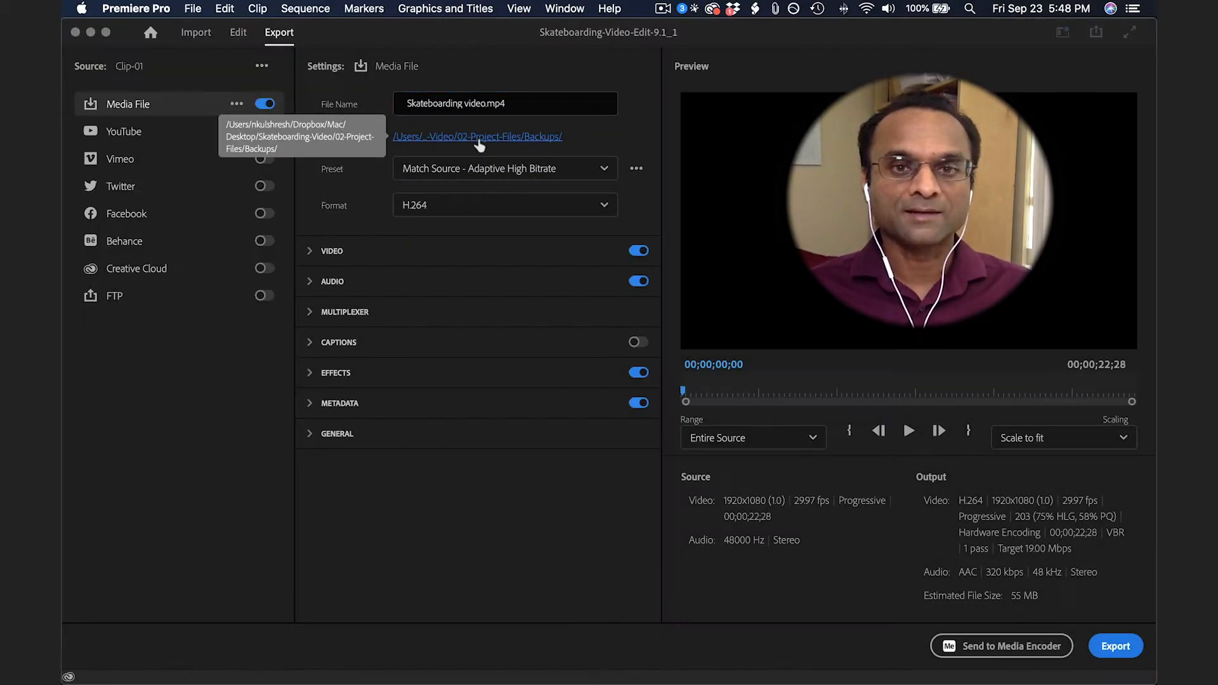
Step: Set the save location to Desktop > Skateboarding-Video > 03-Final-Exports
click(477, 137)
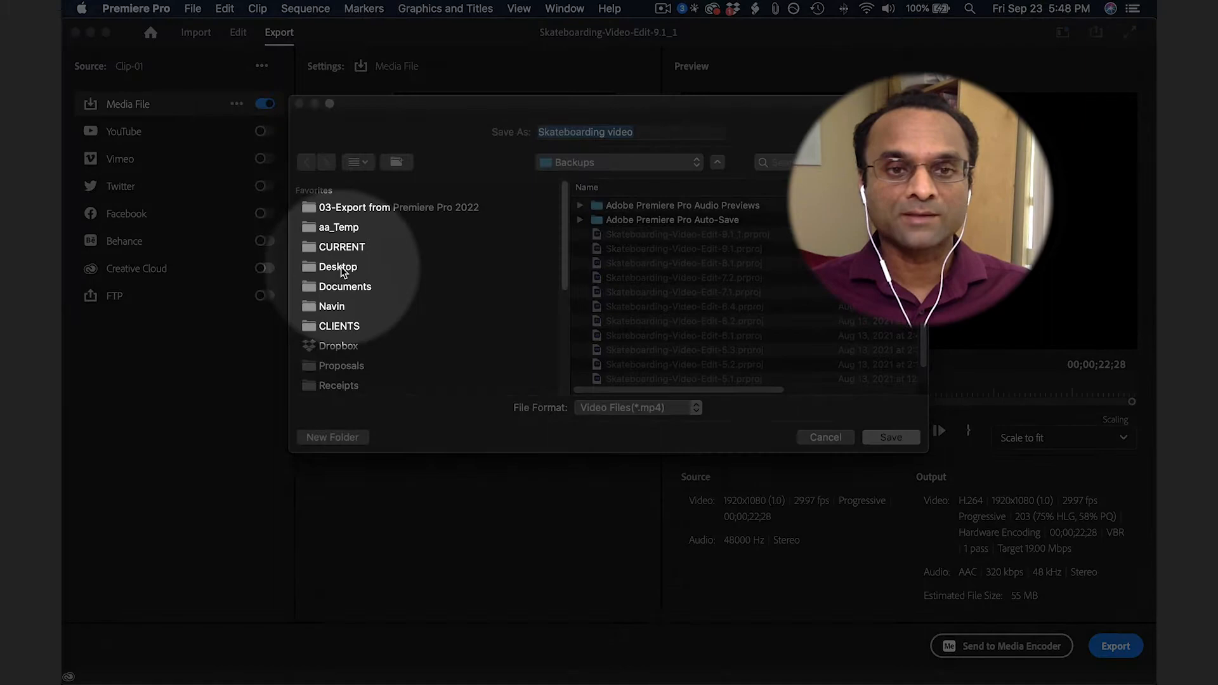
click(338, 267)
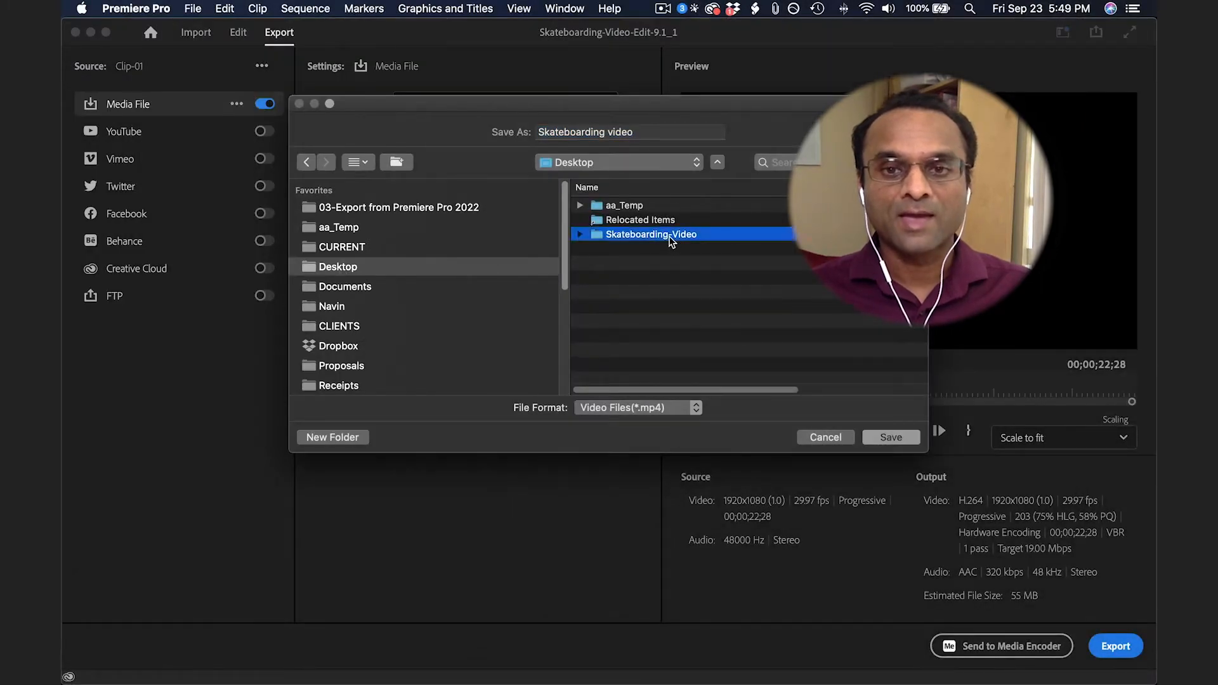
double_click(651, 233)
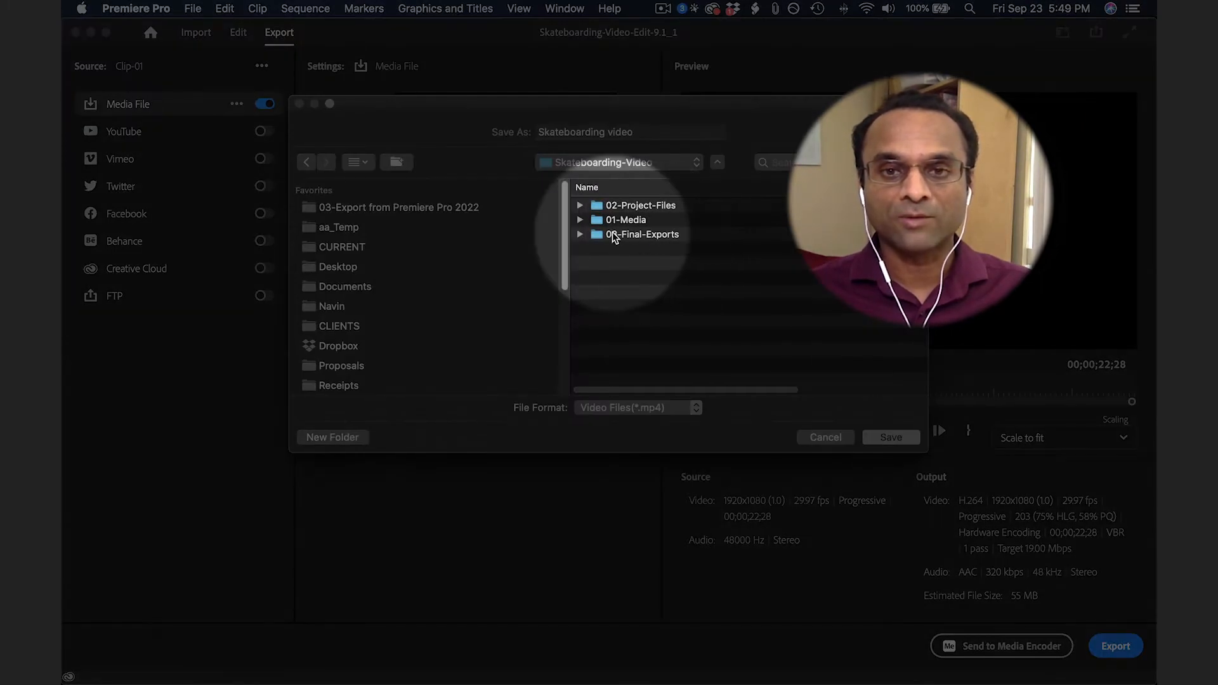
double_click(643, 233)
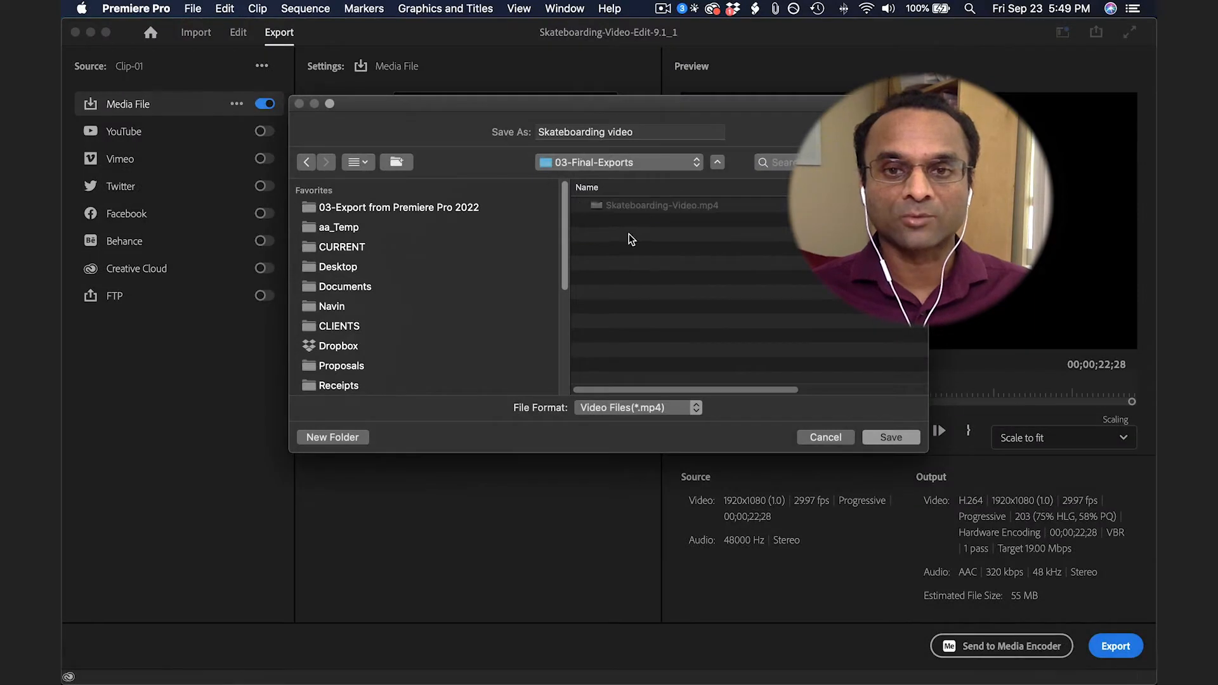
mouse_move(777, 314)
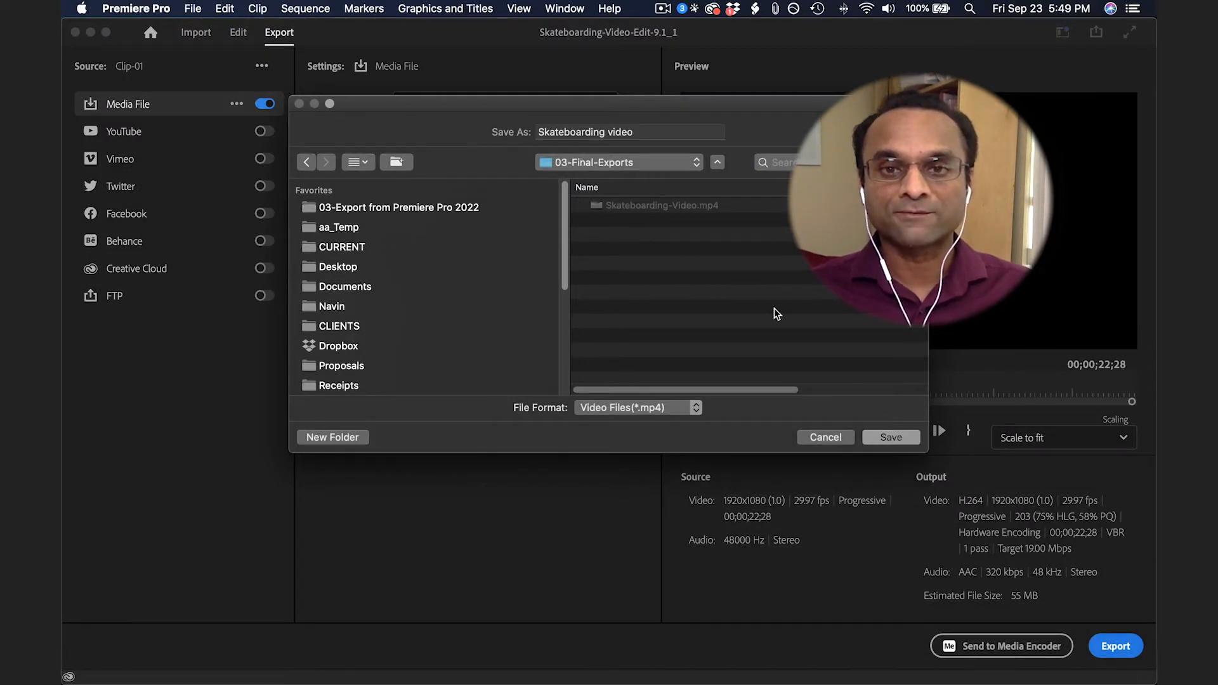
click(891, 437)
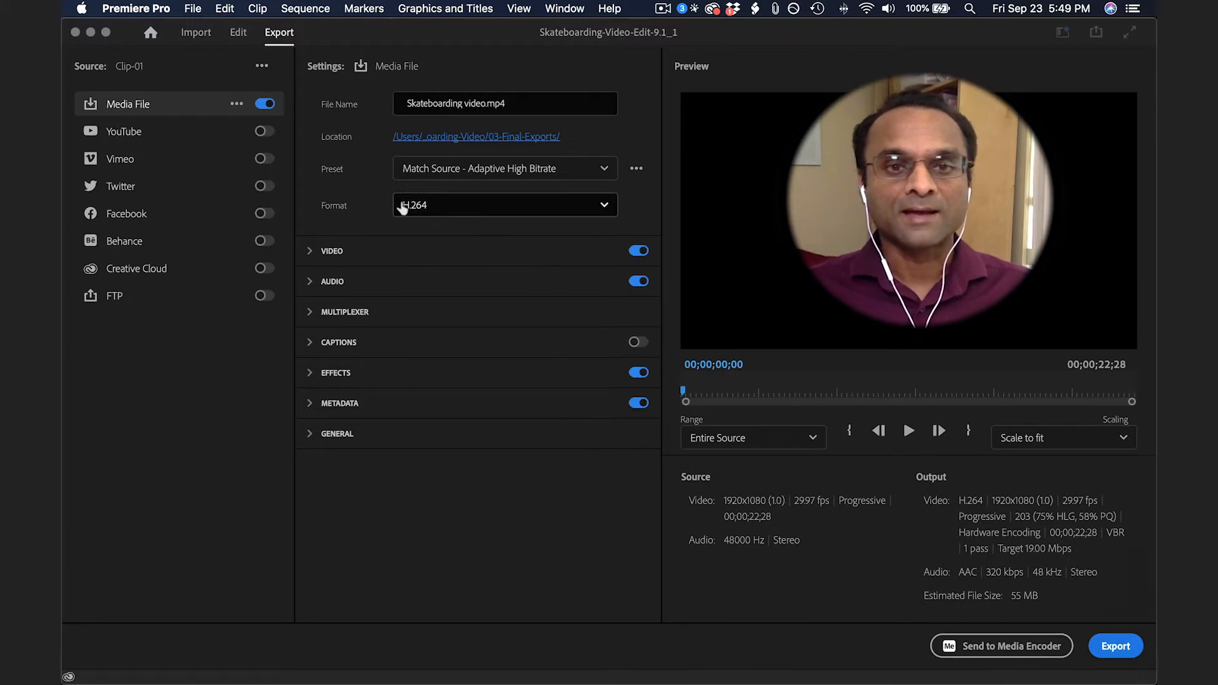
mouse_move(503, 178)
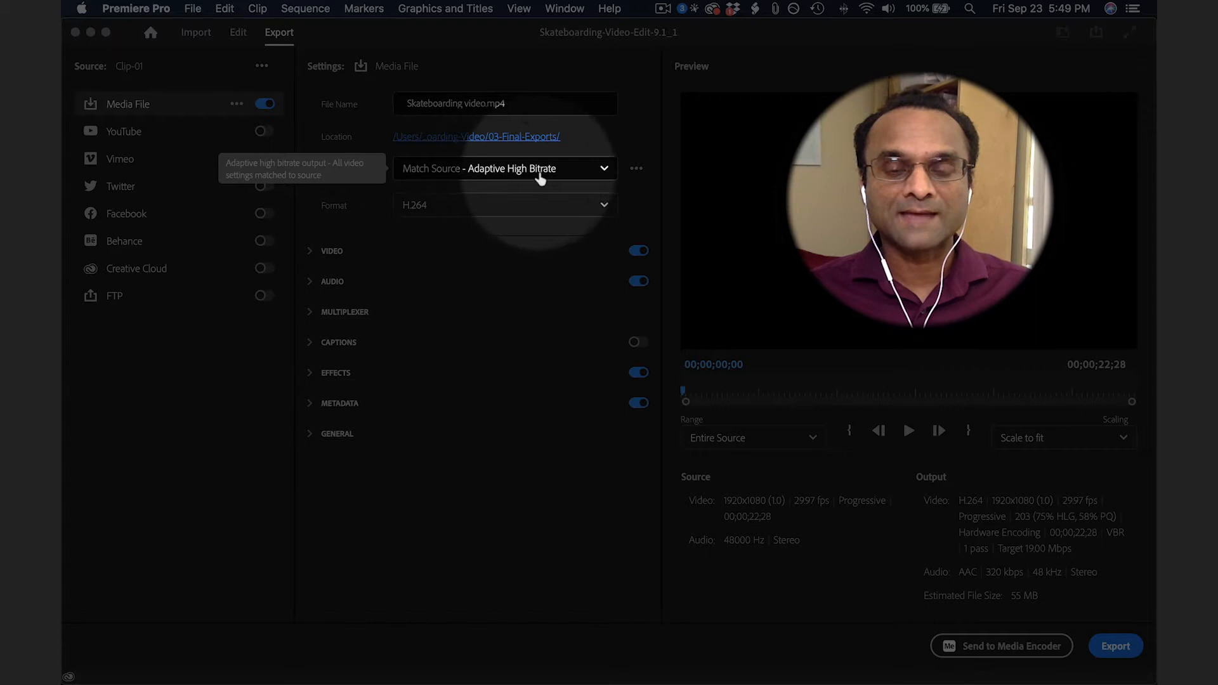
click(505, 167)
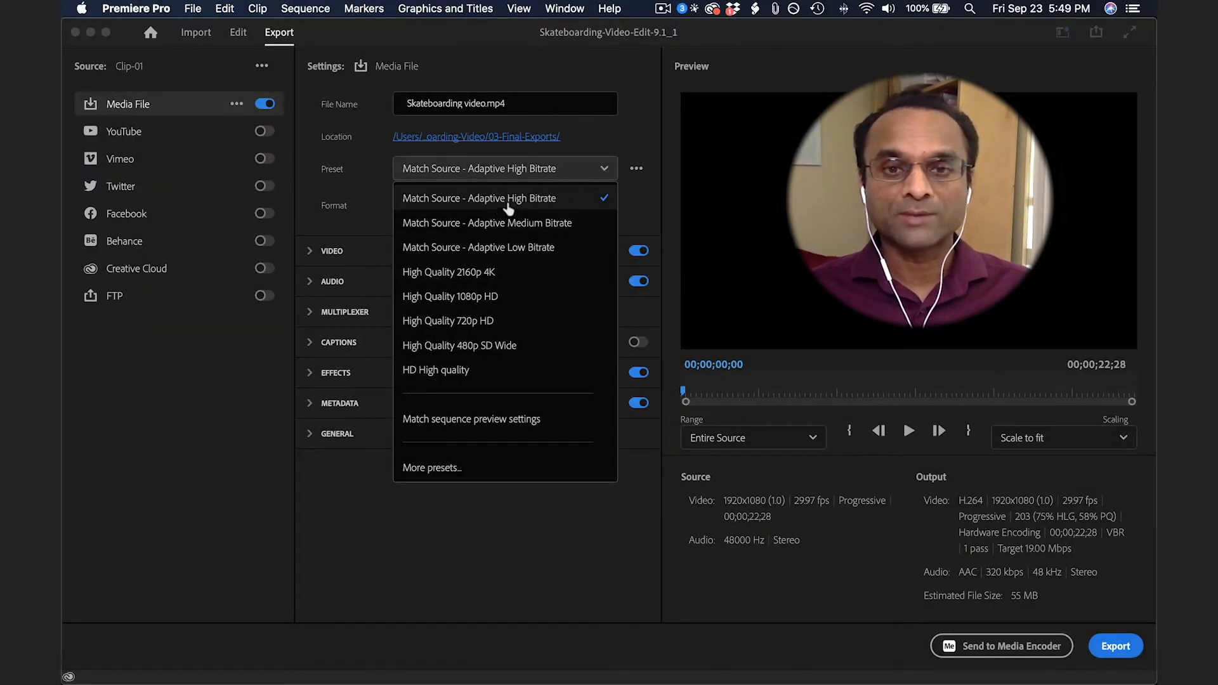
mouse_move(530, 204)
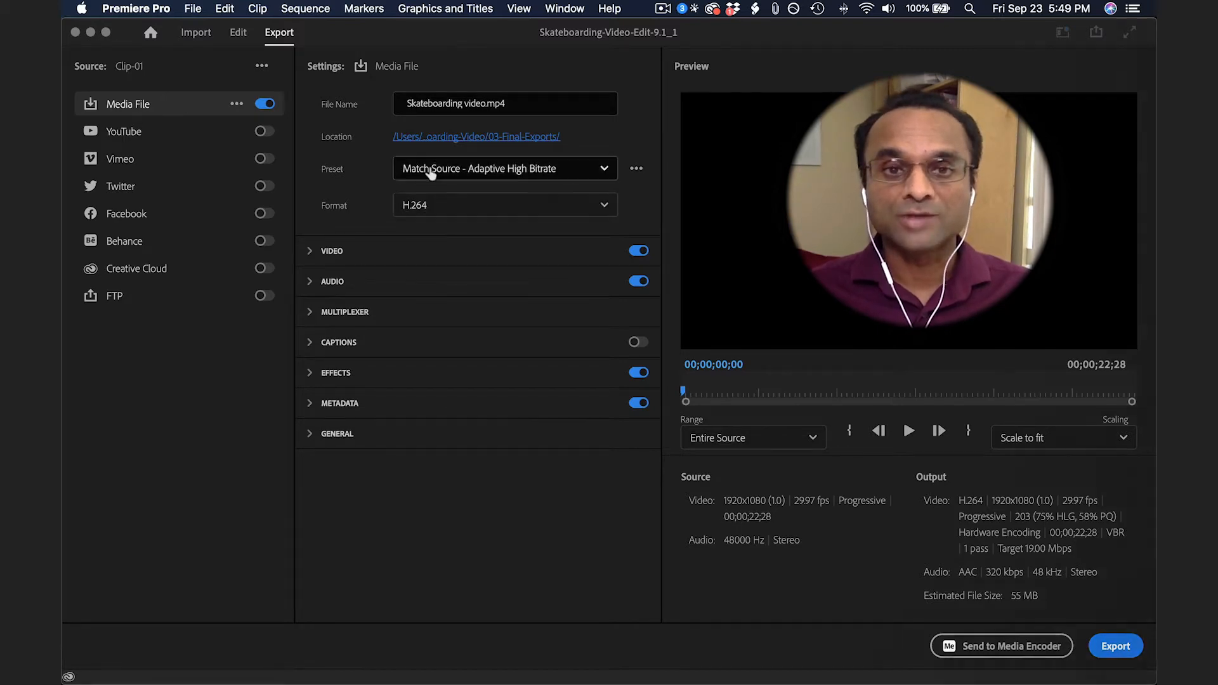
click(503, 107)
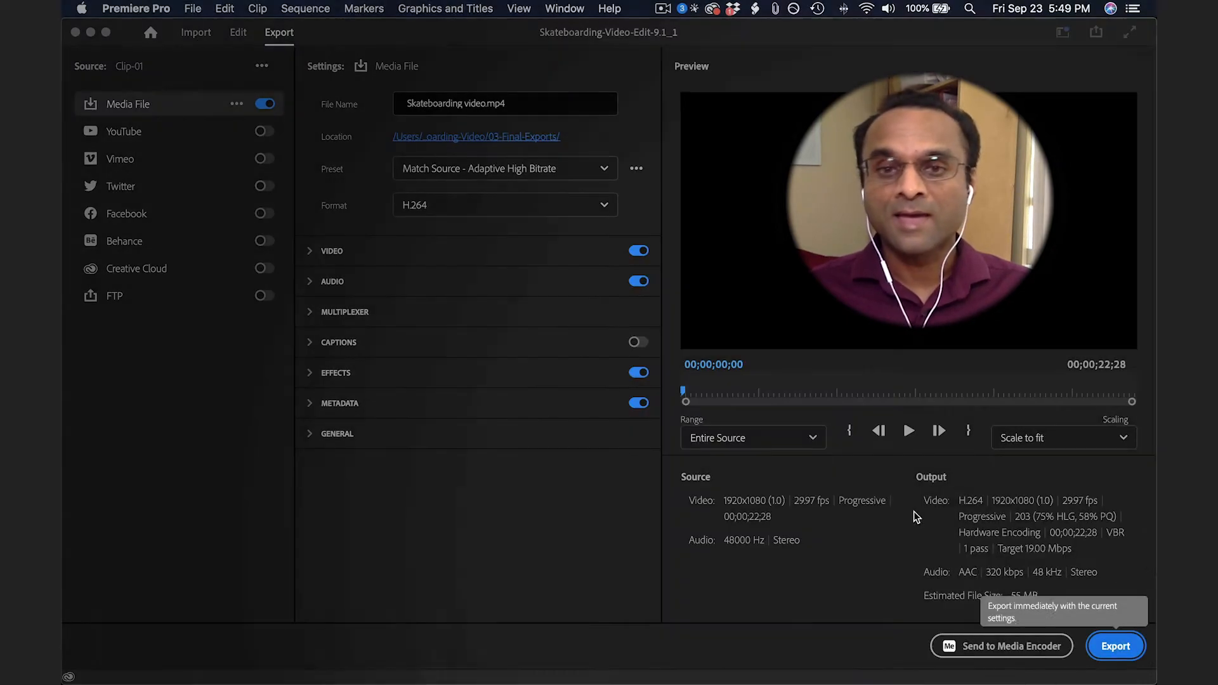
mouse_move(517, 286)
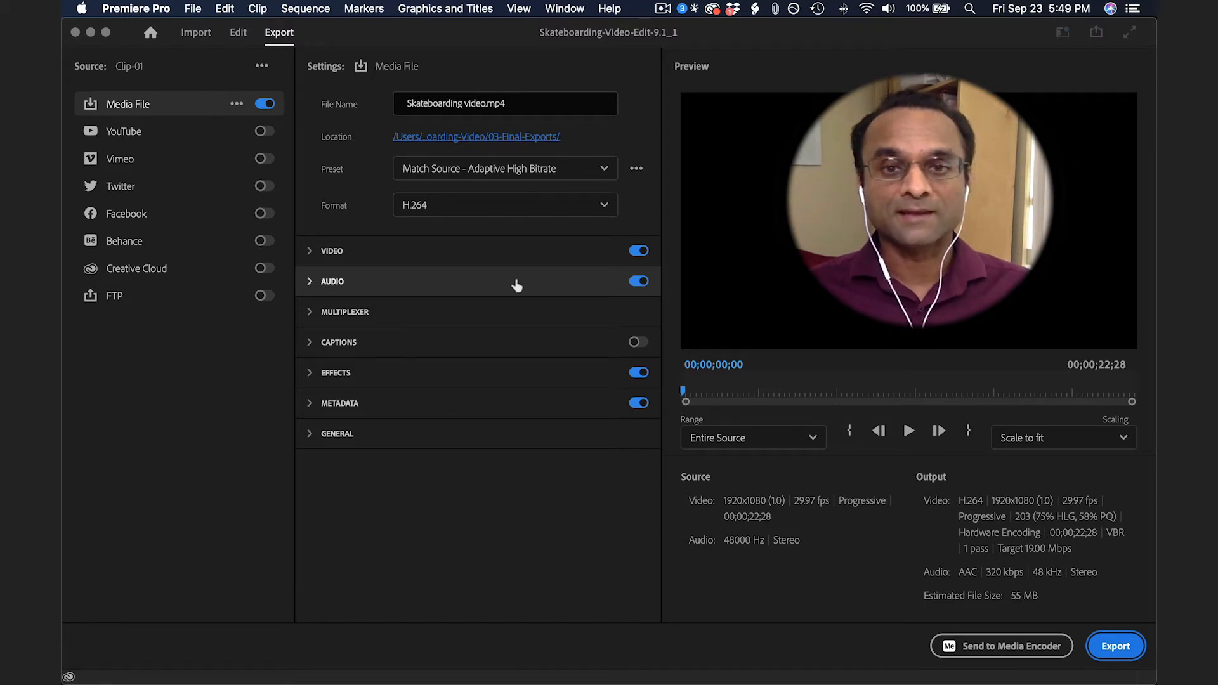
mouse_move(416, 271)
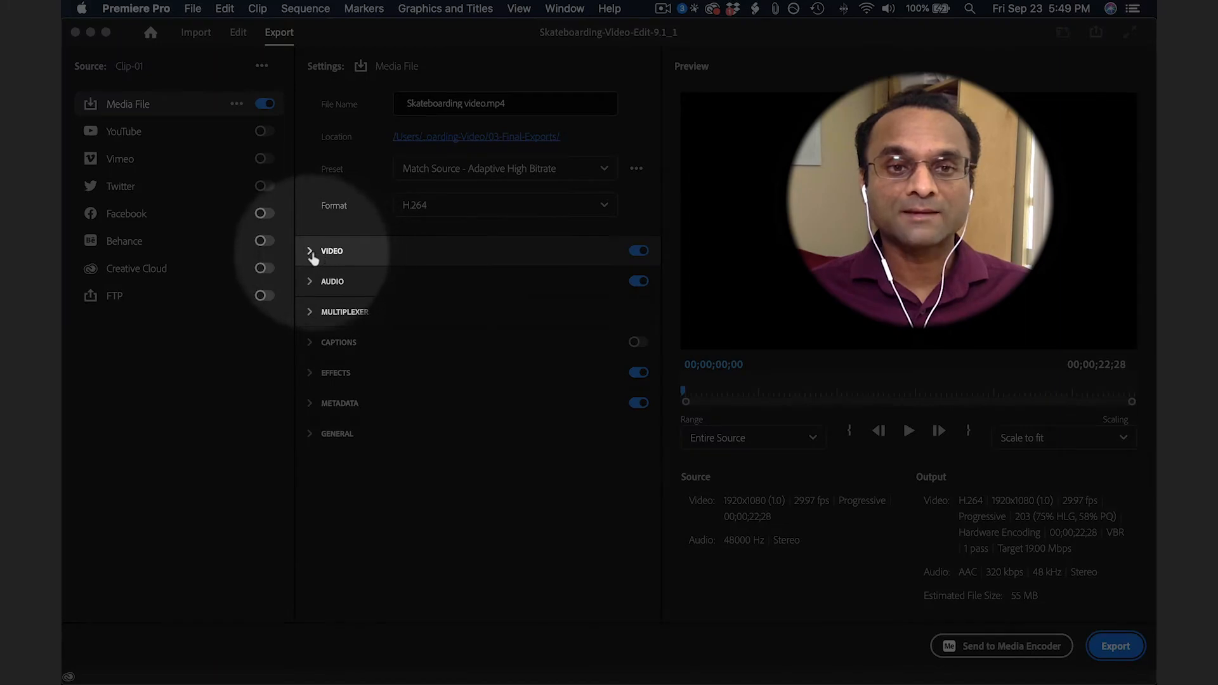
Step: Expand the Video section to show the basic video settings
click(309, 251)
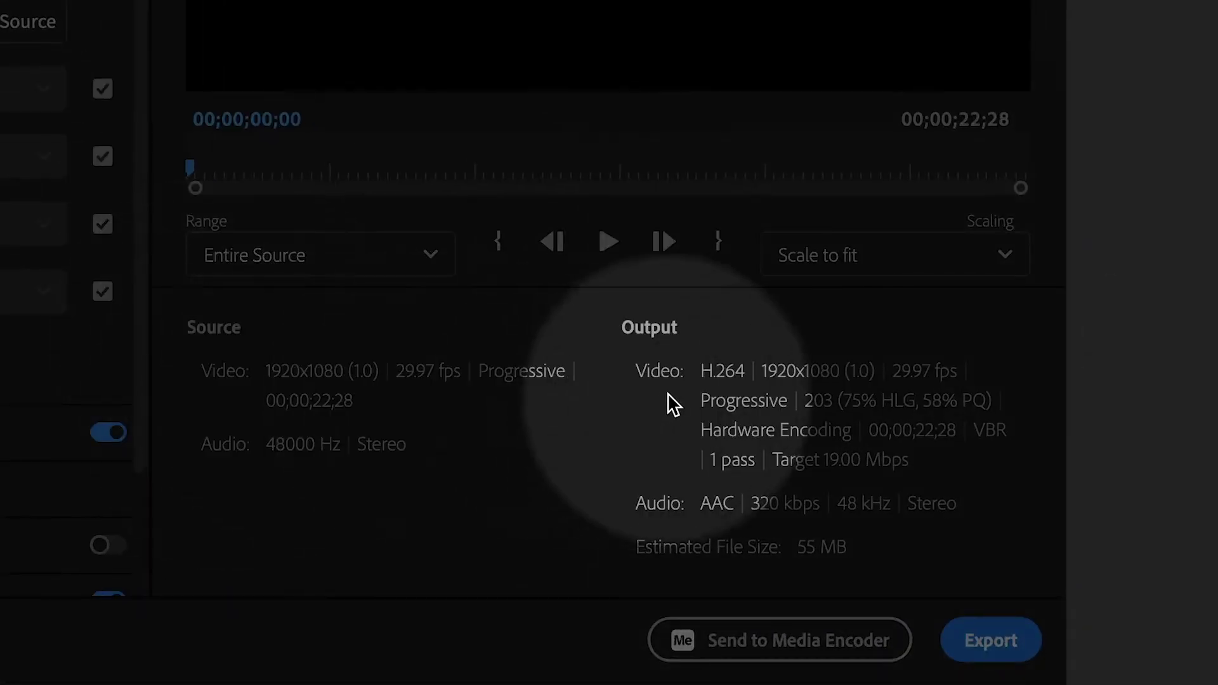
mouse_move(455, 434)
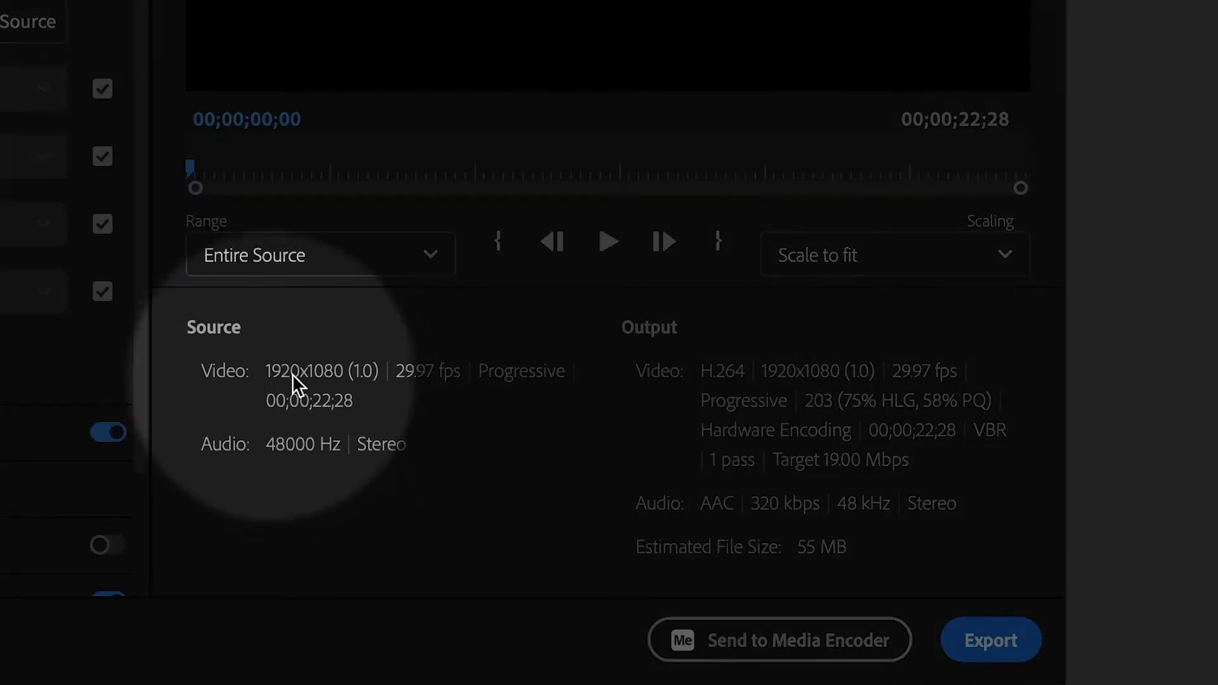
mouse_move(279, 384)
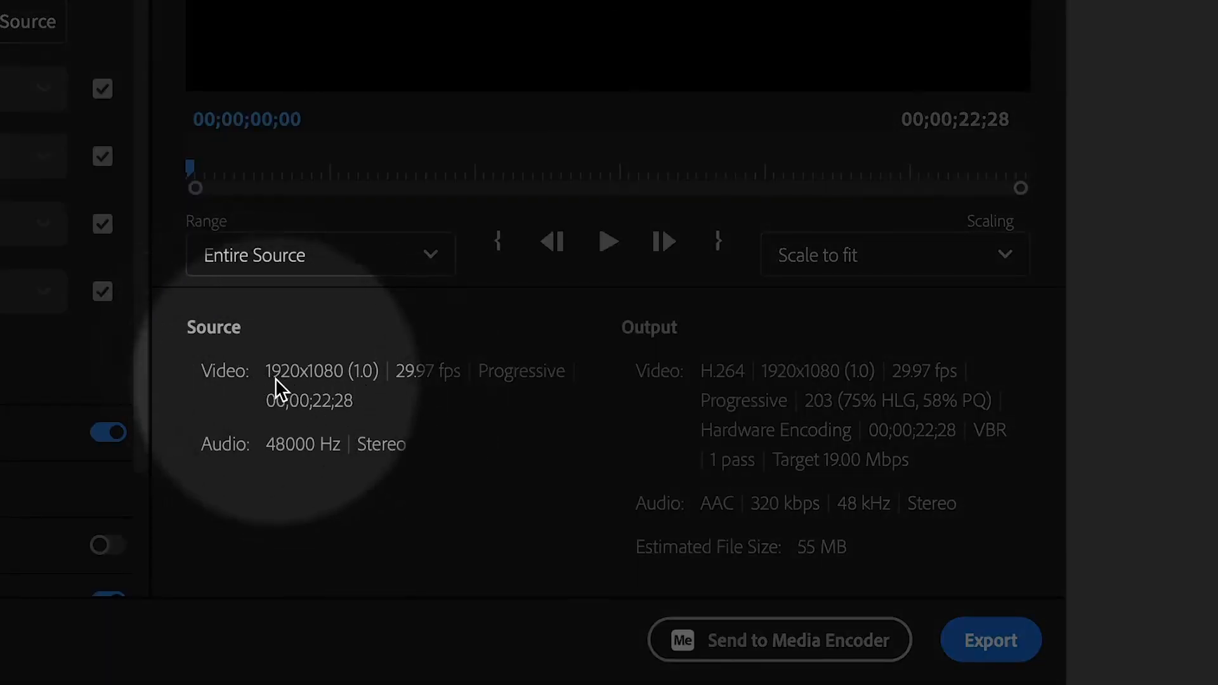
mouse_move(340, 389)
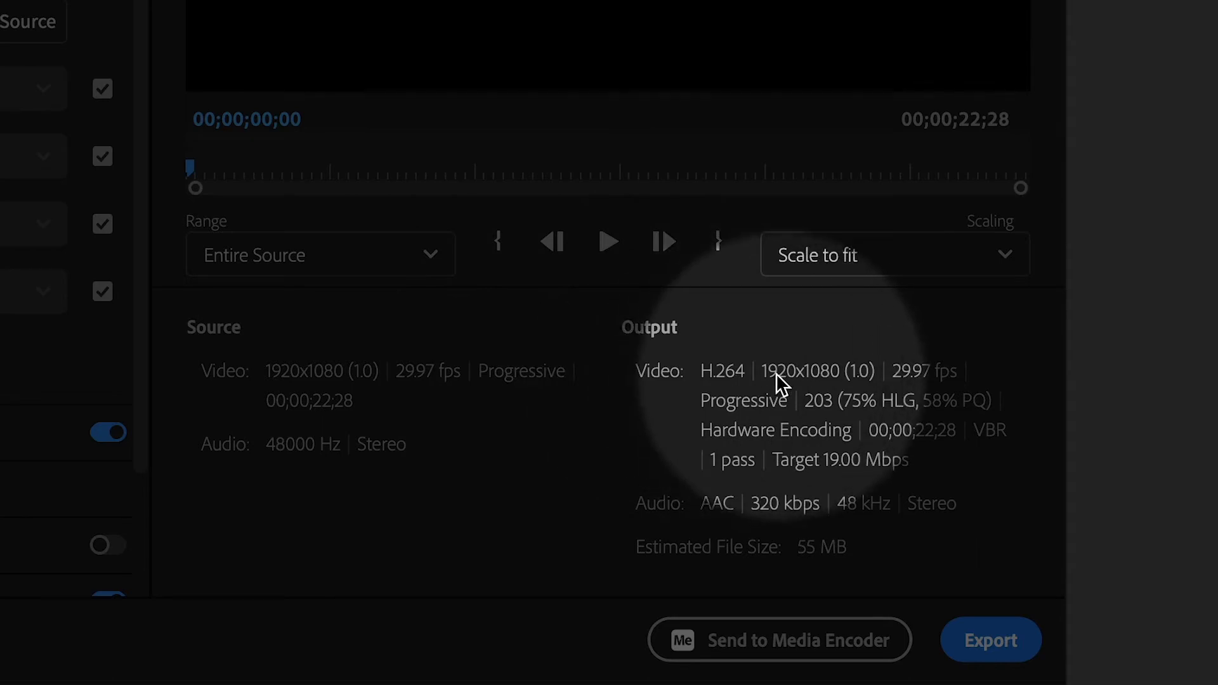
mouse_move(929, 389)
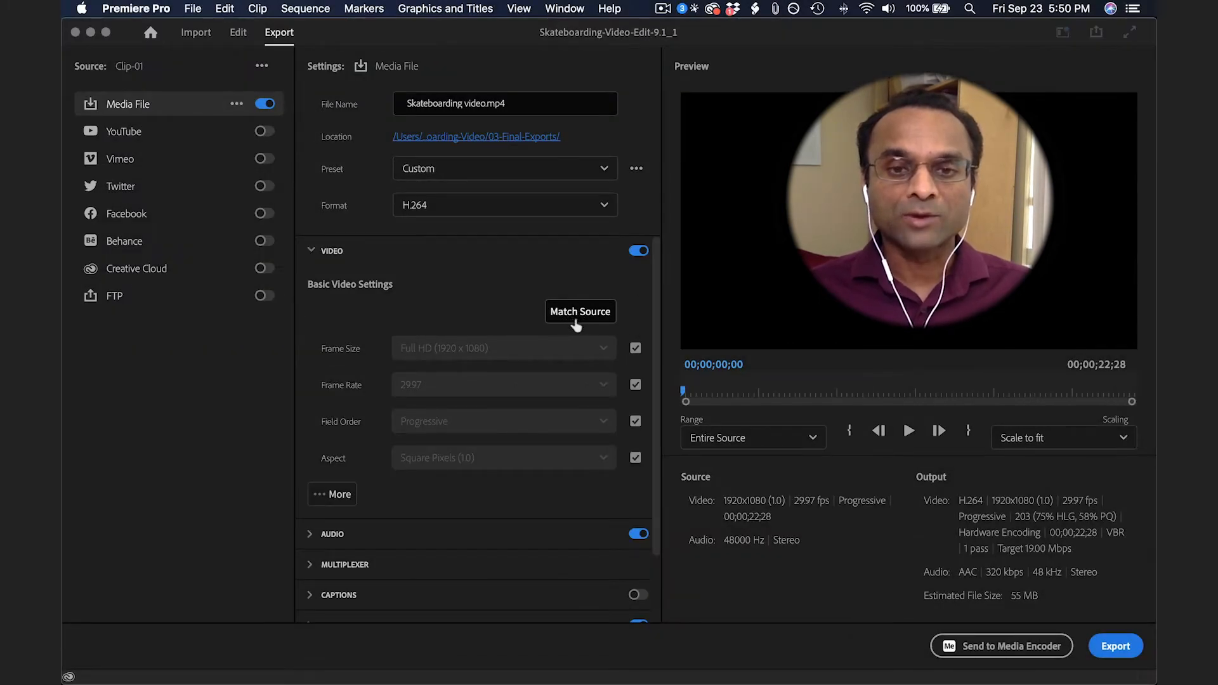
Step: Enable Render at Maximum Depth and Use Maximum Render Quality in the additional video settings
scroll(down, 3)
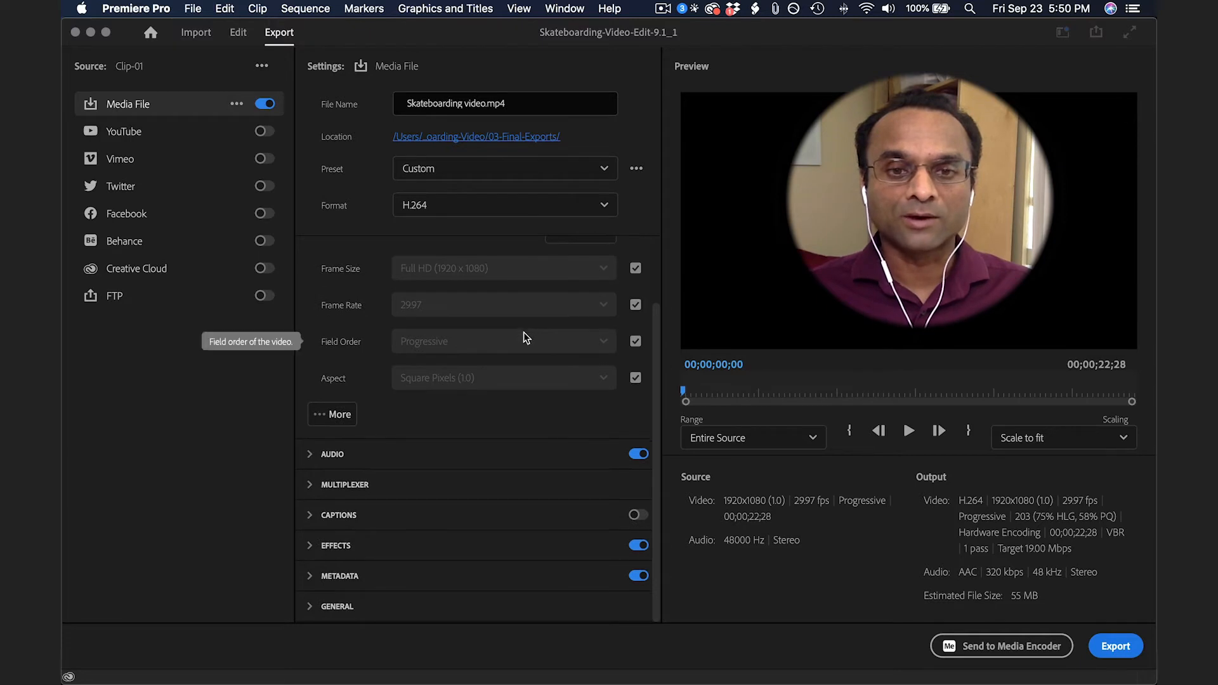
click(332, 414)
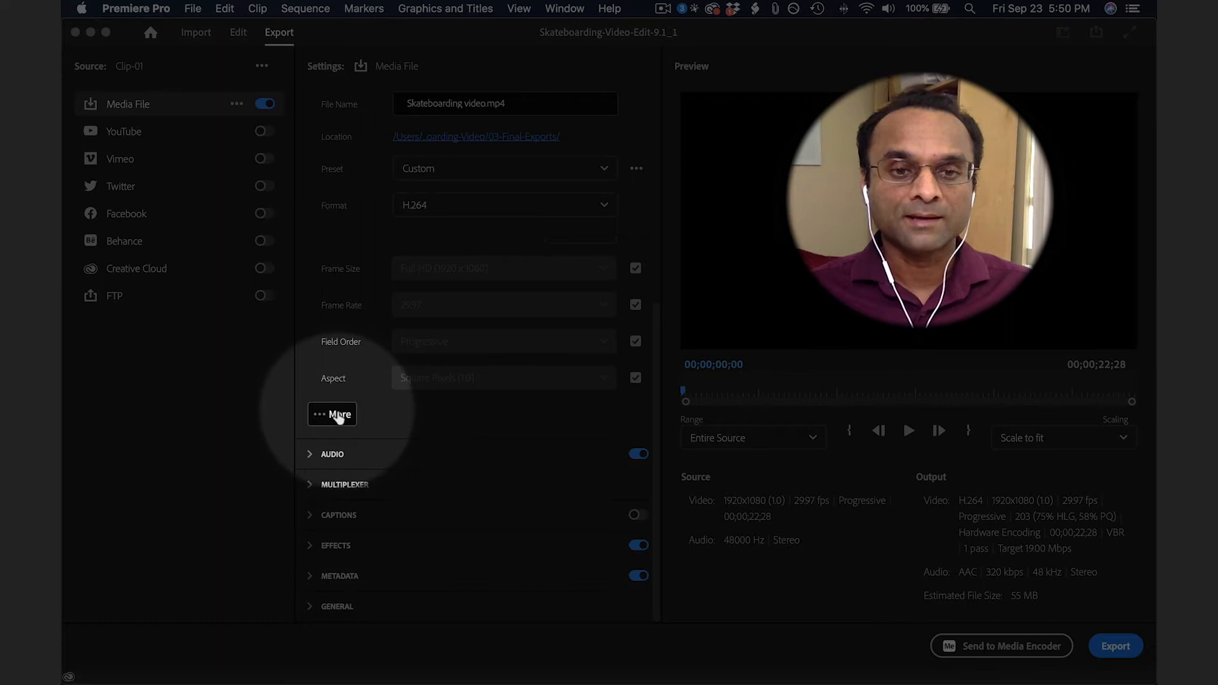
click(331, 414)
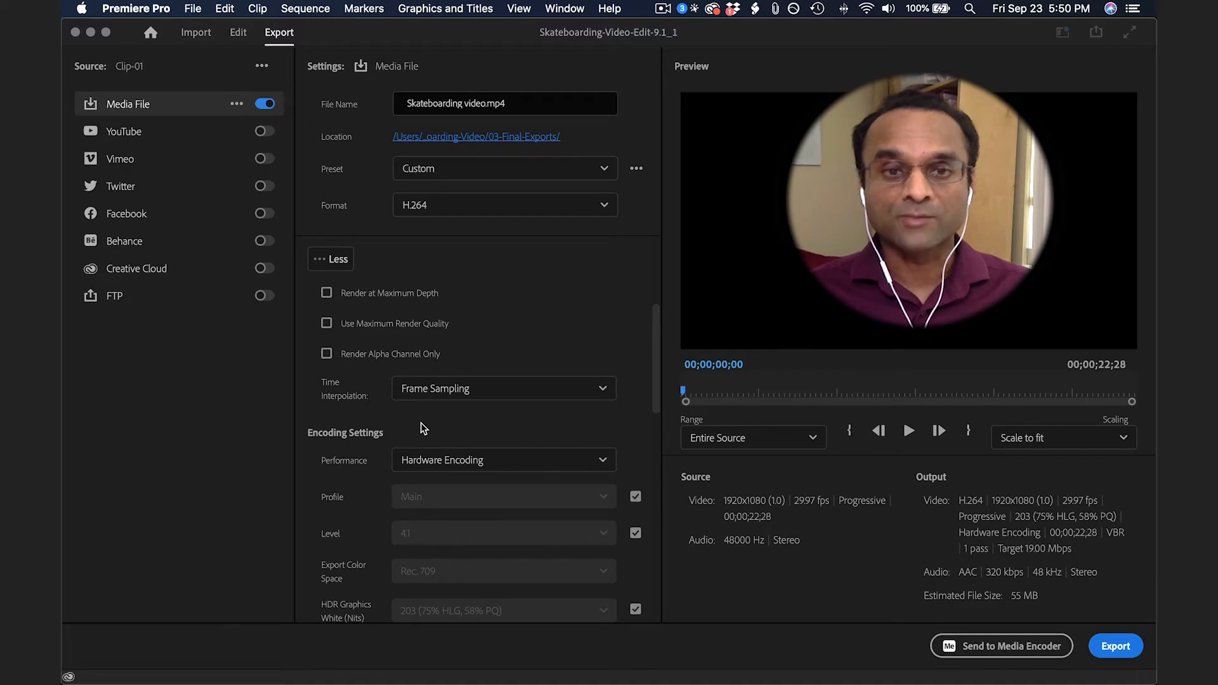
click(326, 292)
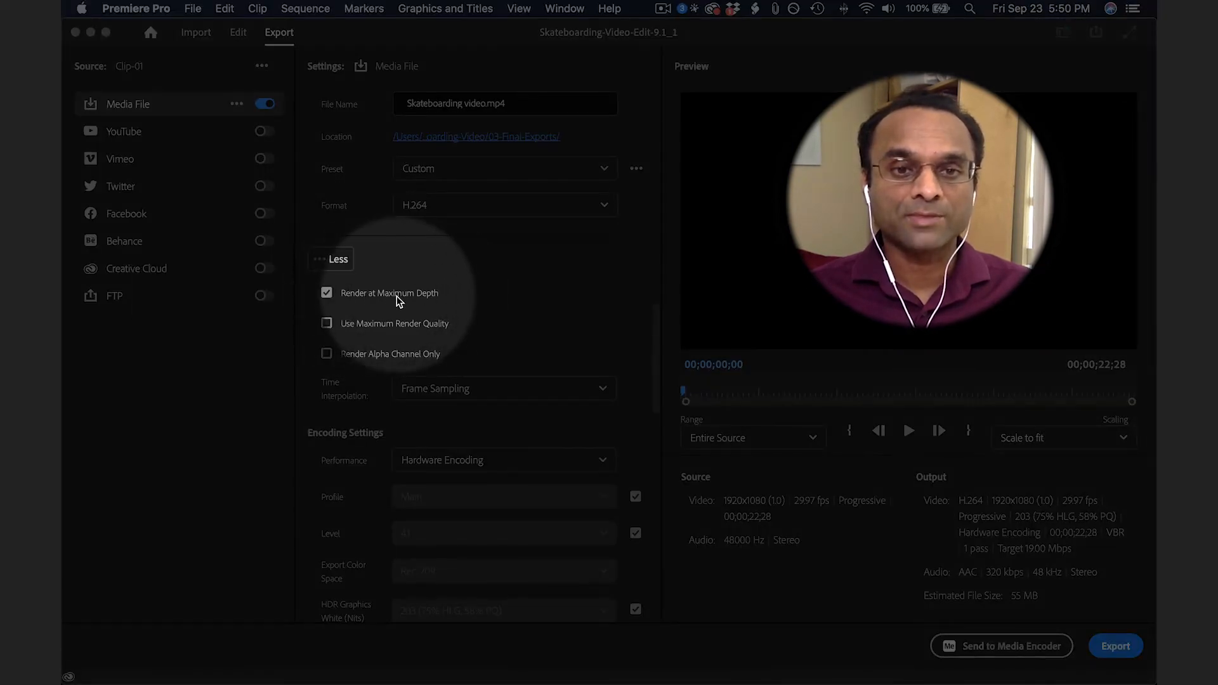
mouse_move(387, 327)
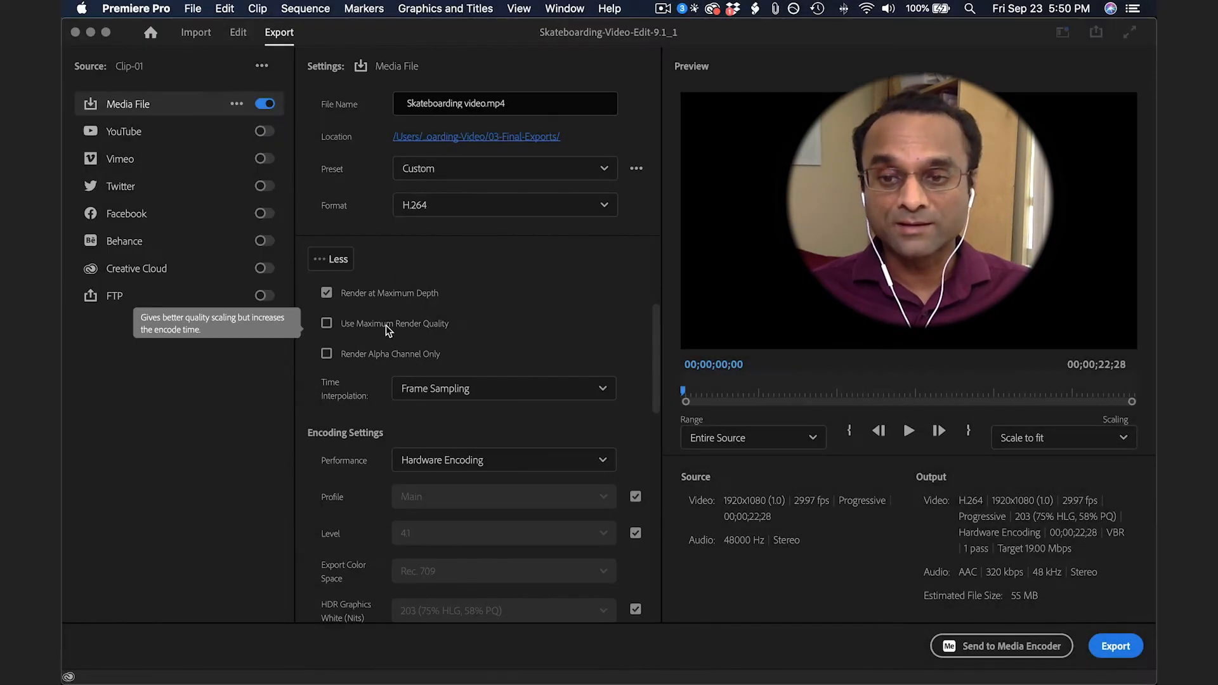
click(326, 324)
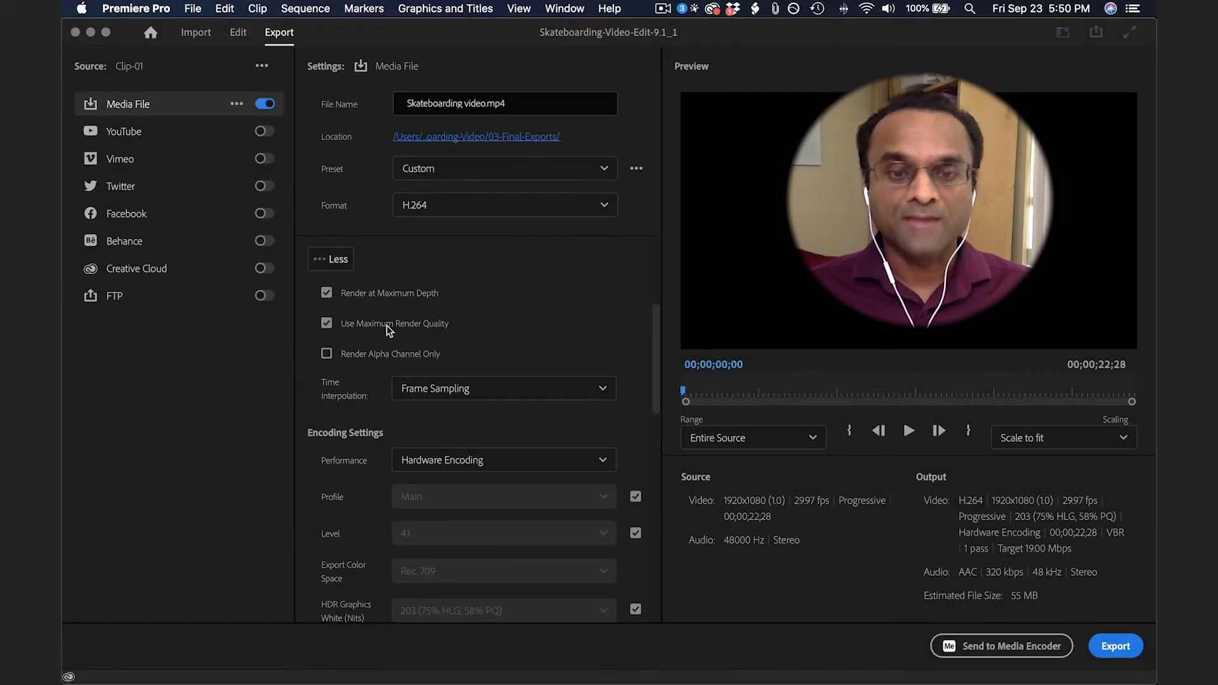
mouse_move(459, 381)
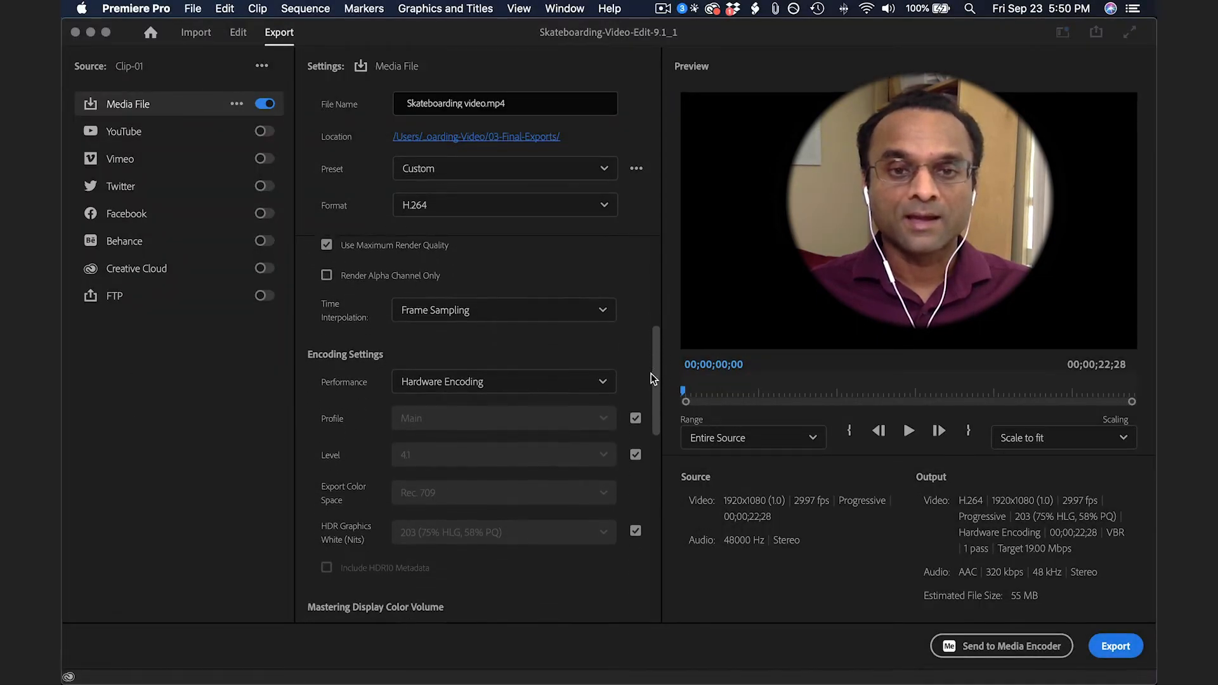
Step: Keep Hardware Encoding as the encoding performance setting
scroll(down, 3)
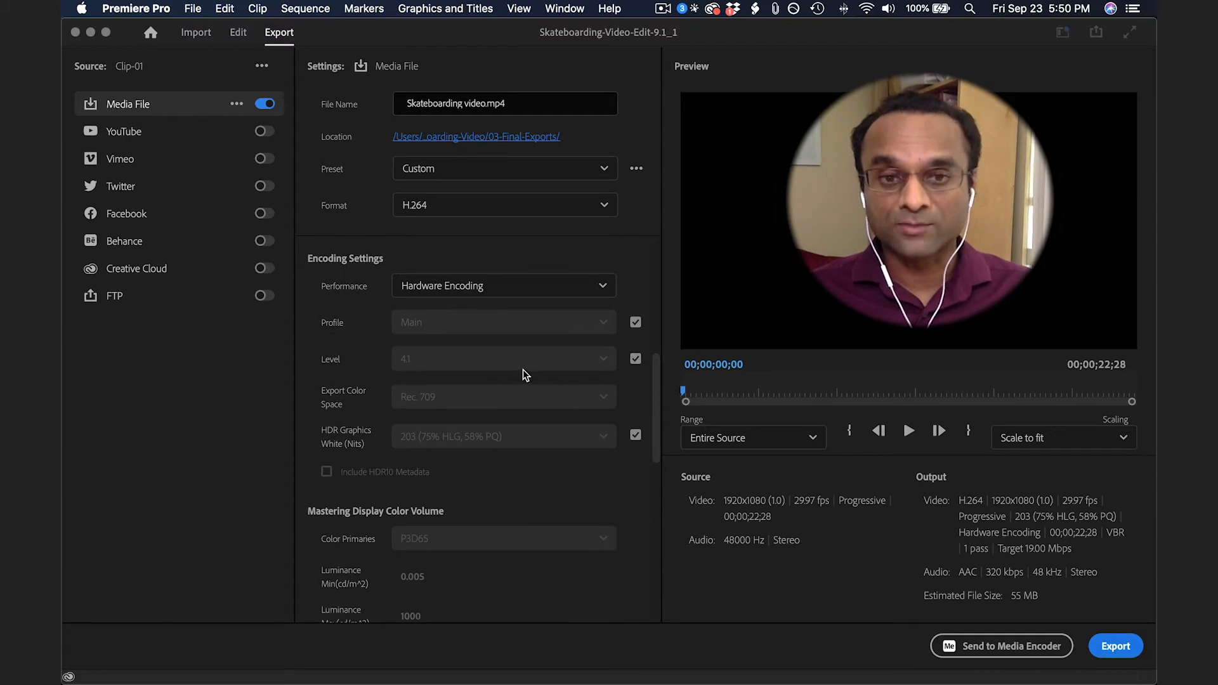
mouse_move(502, 297)
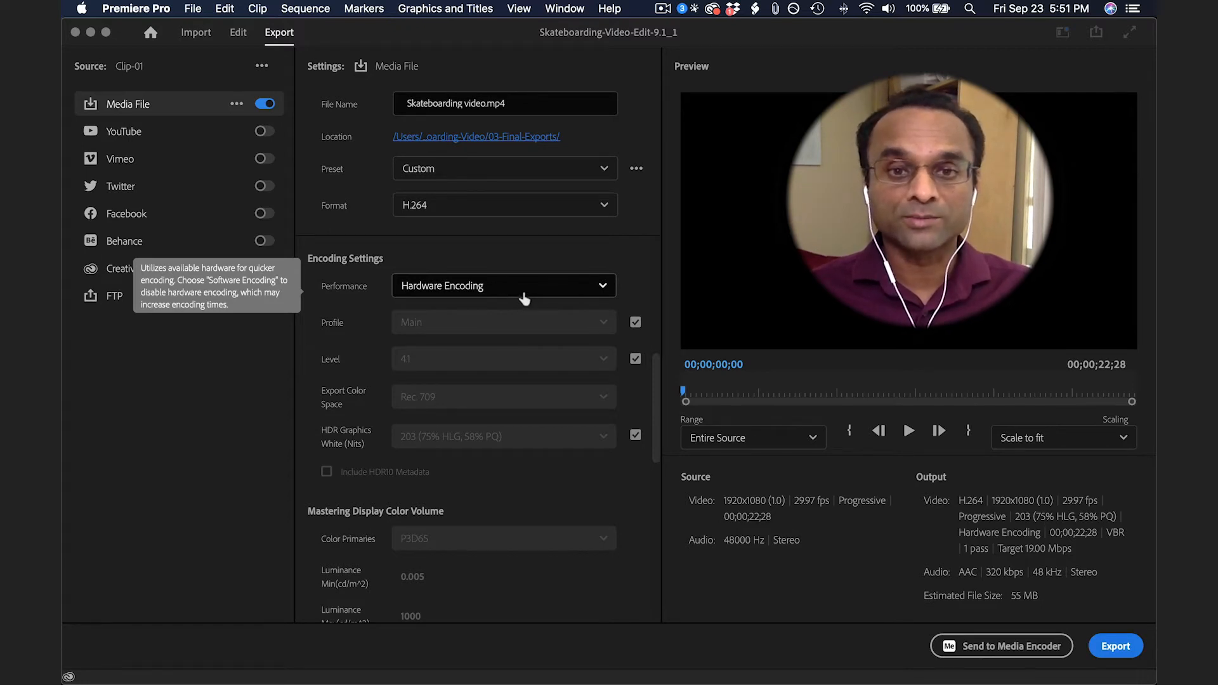
click(504, 285)
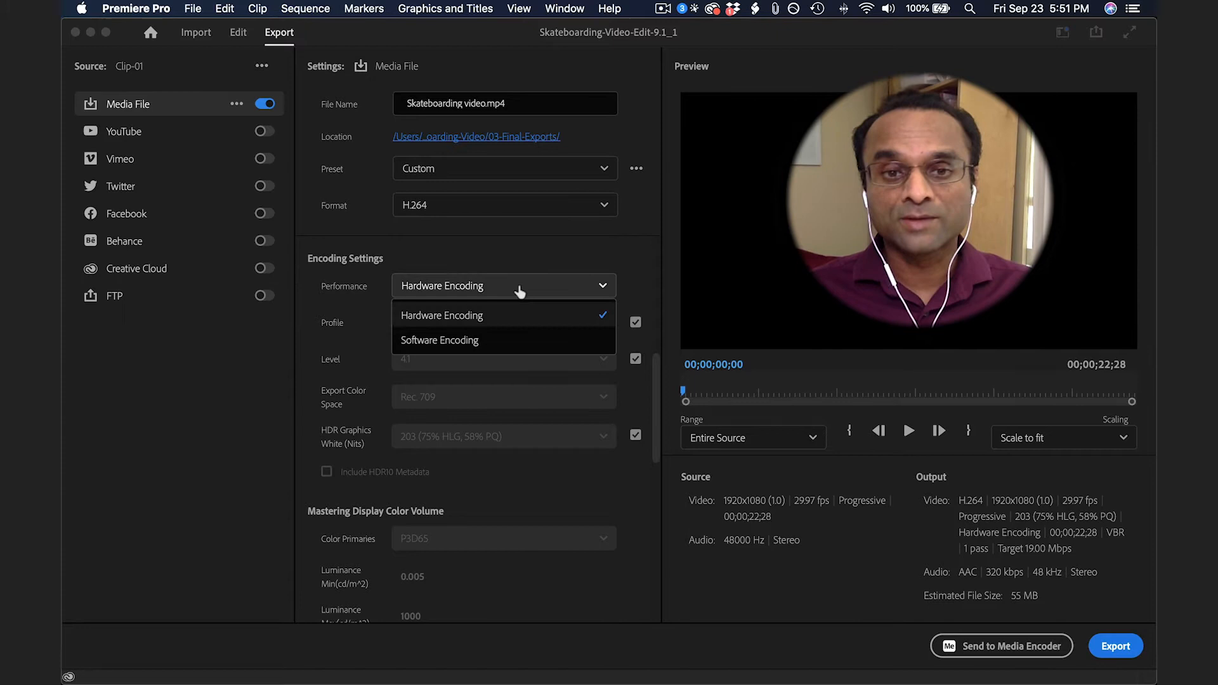
click(442, 315)
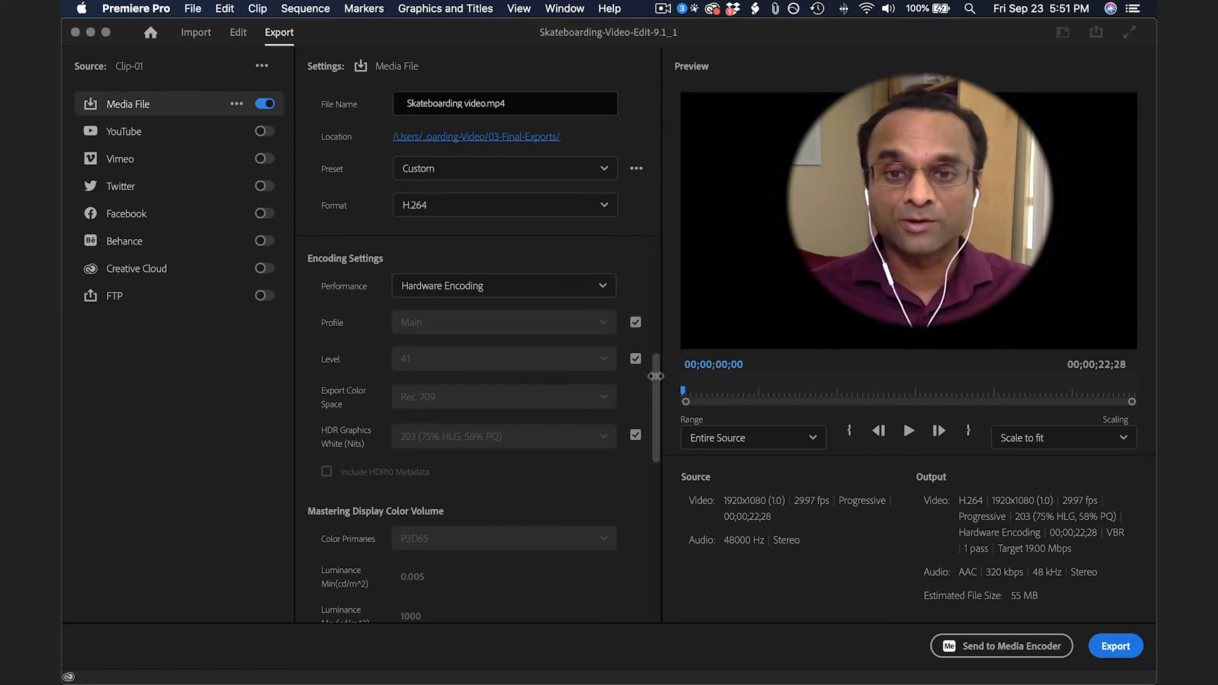
scroll(down, 3)
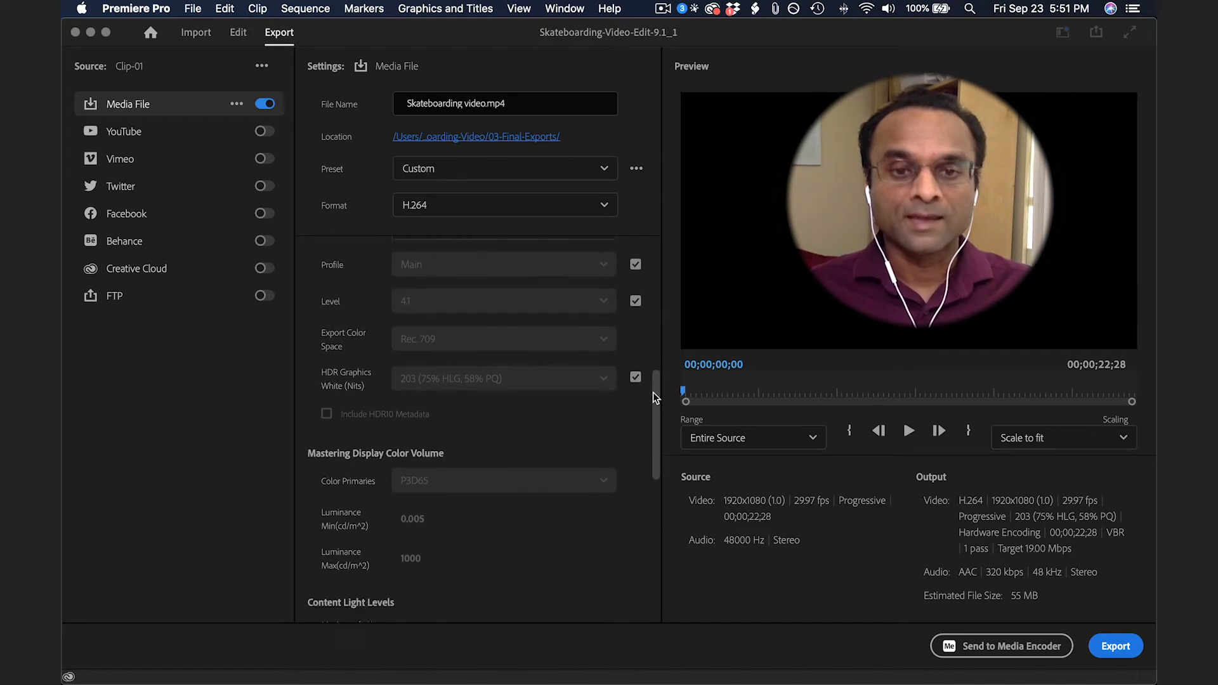
Step: Scroll down to the Bitrate Settings to reach the target bitrate slider
scroll(down, 3)
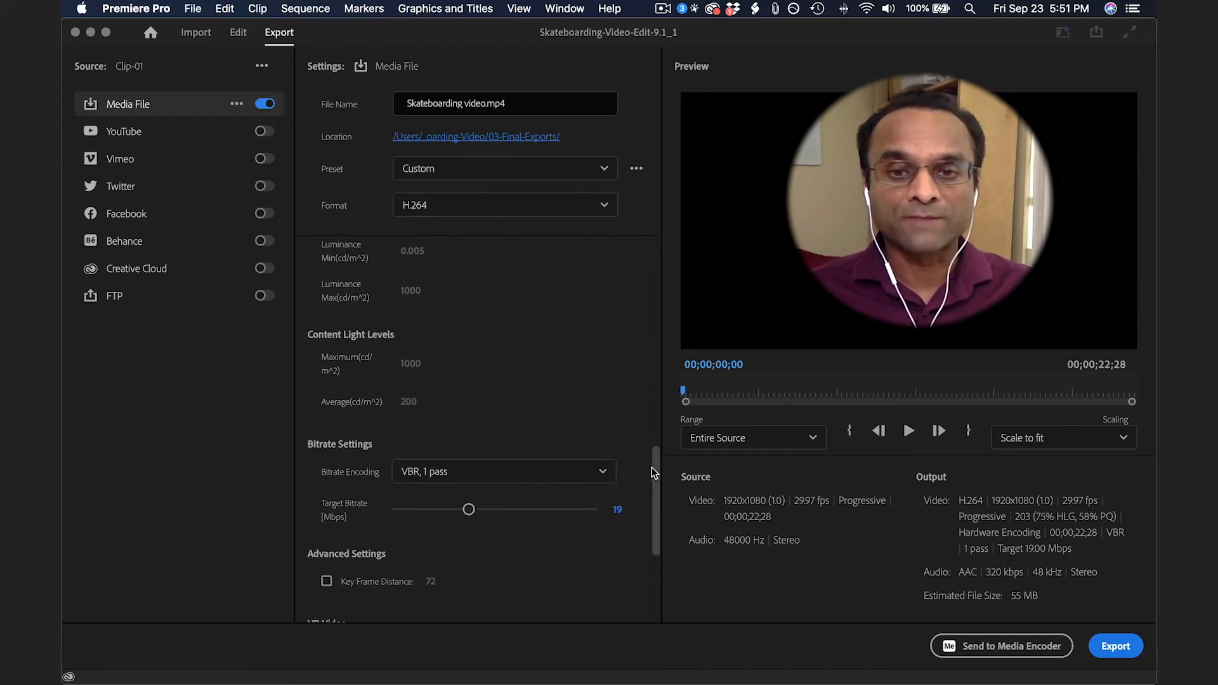
scroll(down, 3)
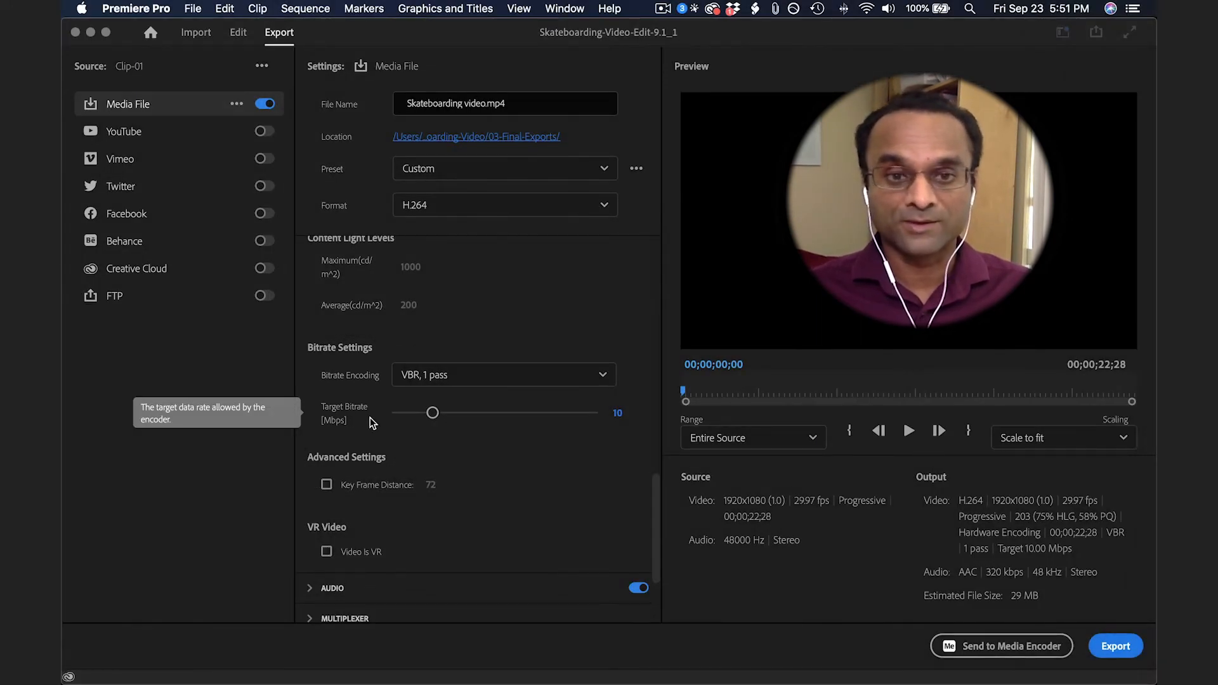
mouse_move(396, 385)
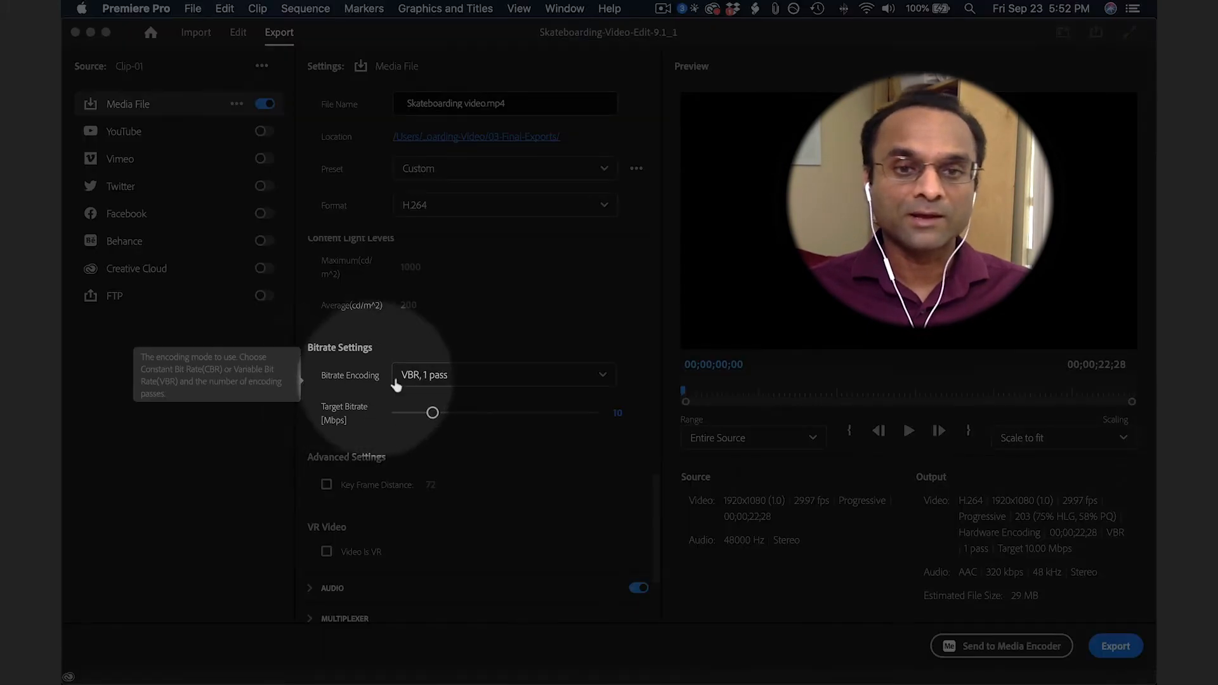
click(505, 374)
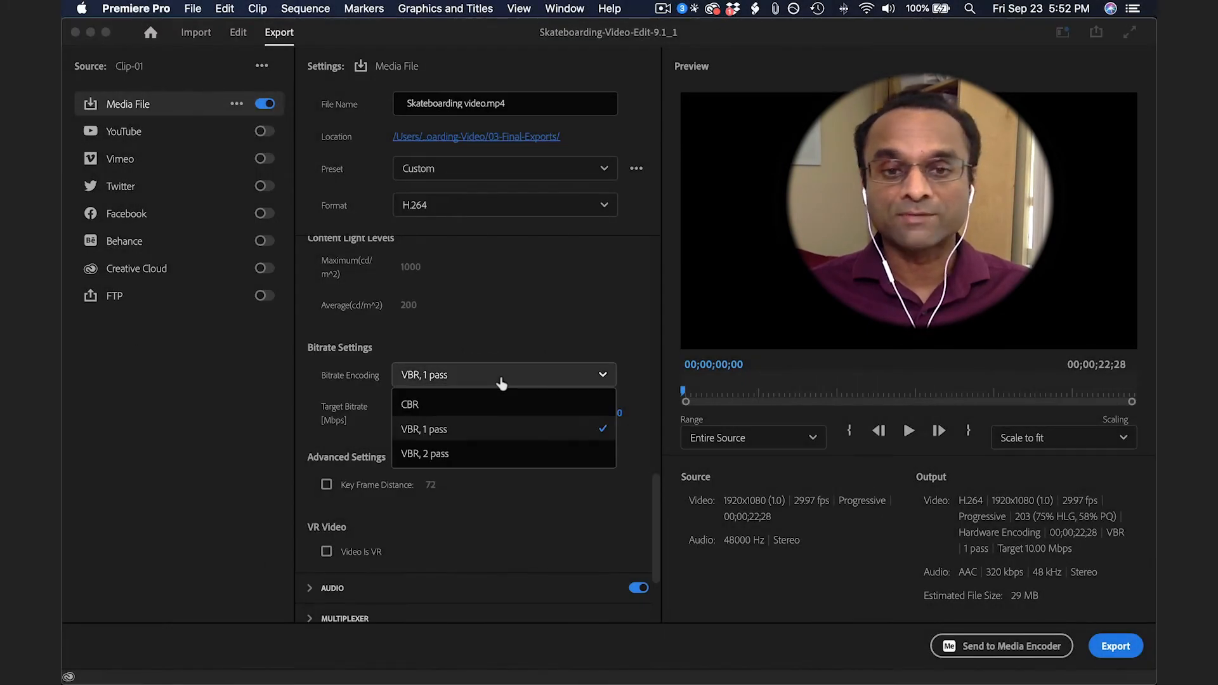
mouse_move(428, 408)
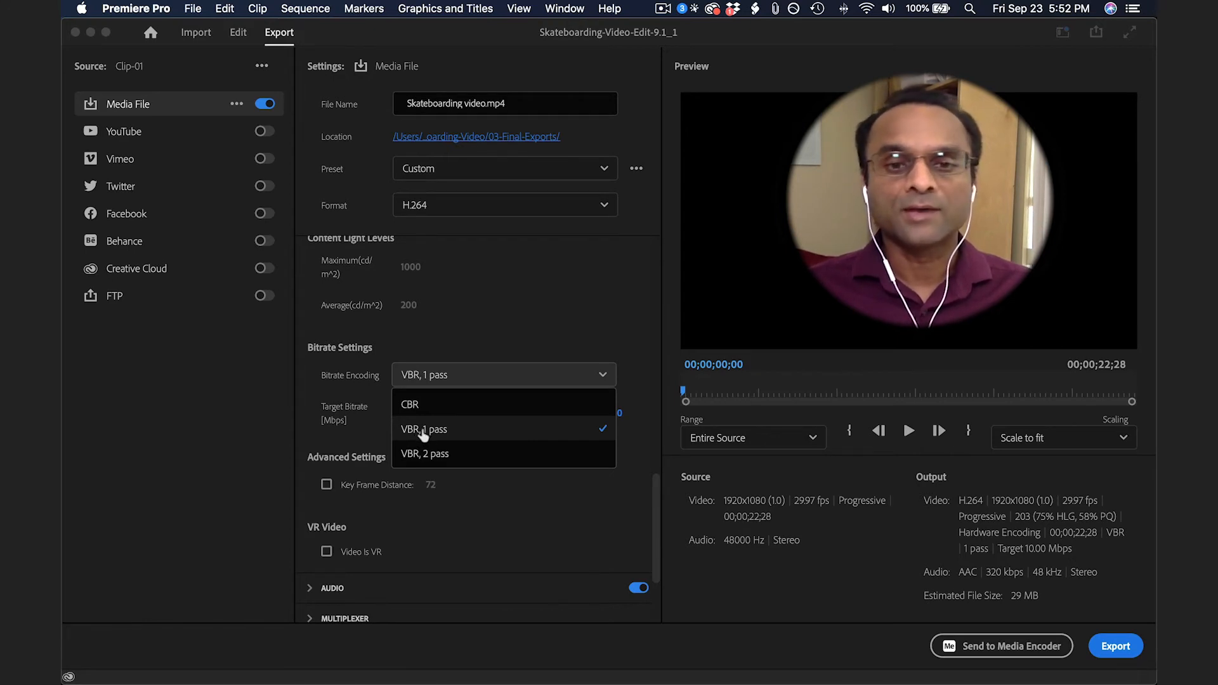
mouse_move(437, 460)
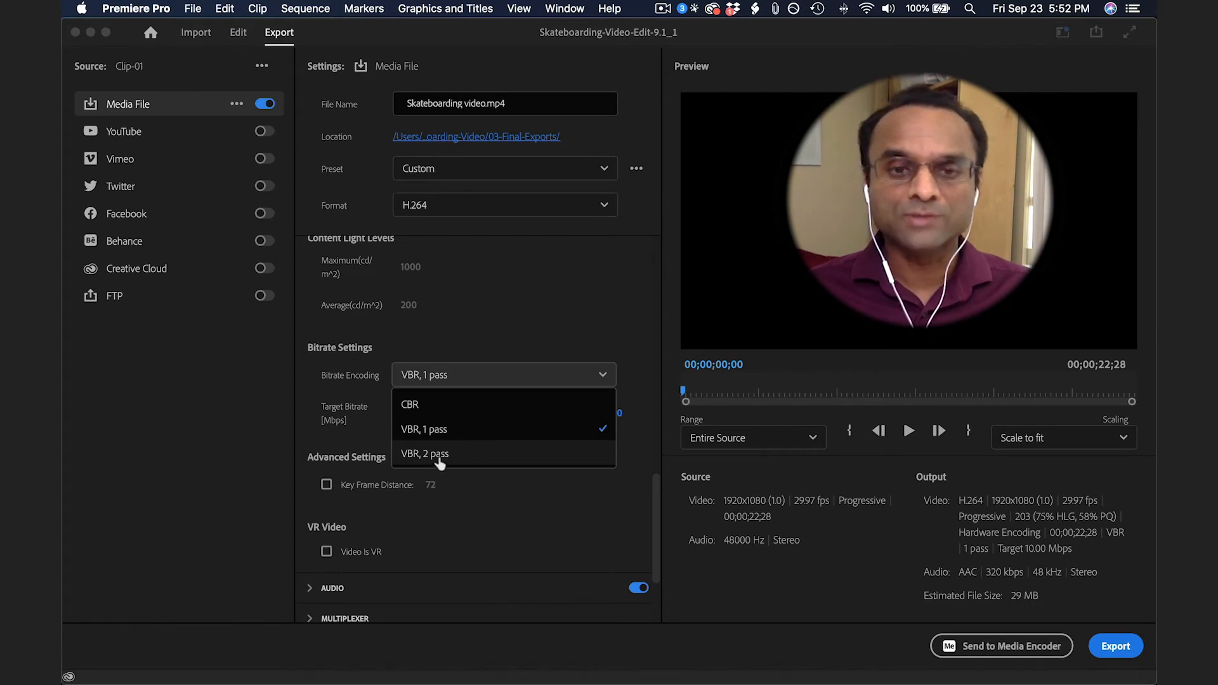
click(424, 429)
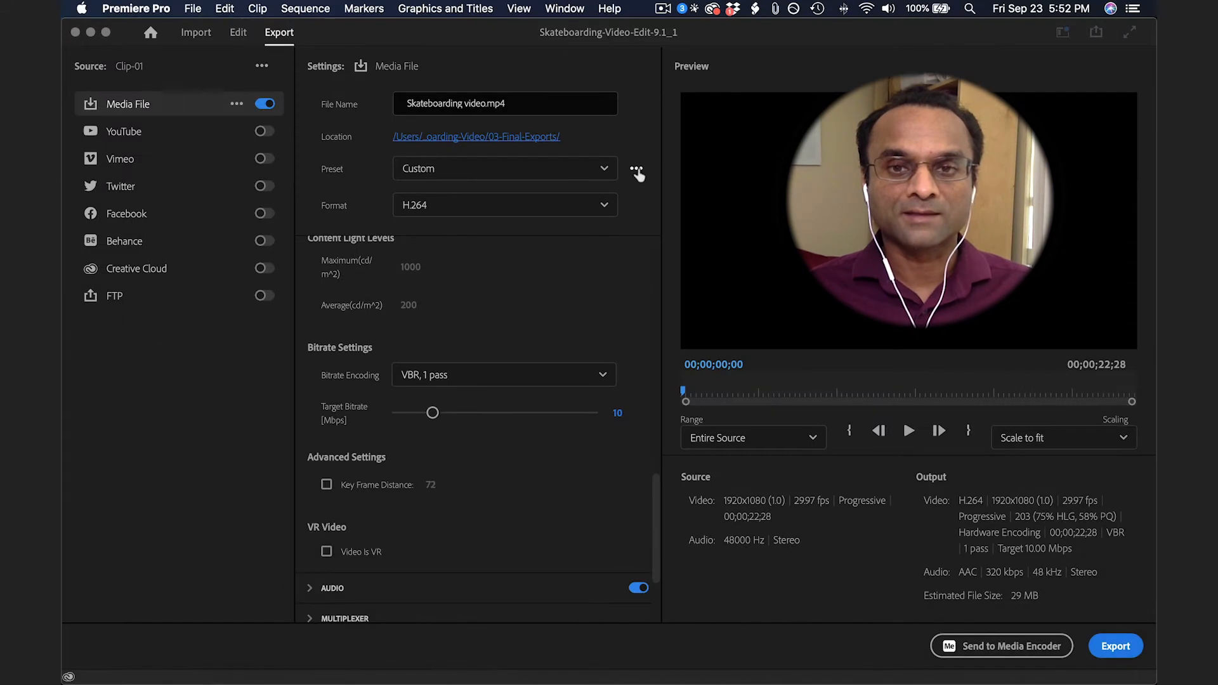
Step: Save the current export settings as a preset named HD high quality
click(637, 168)
text(H)
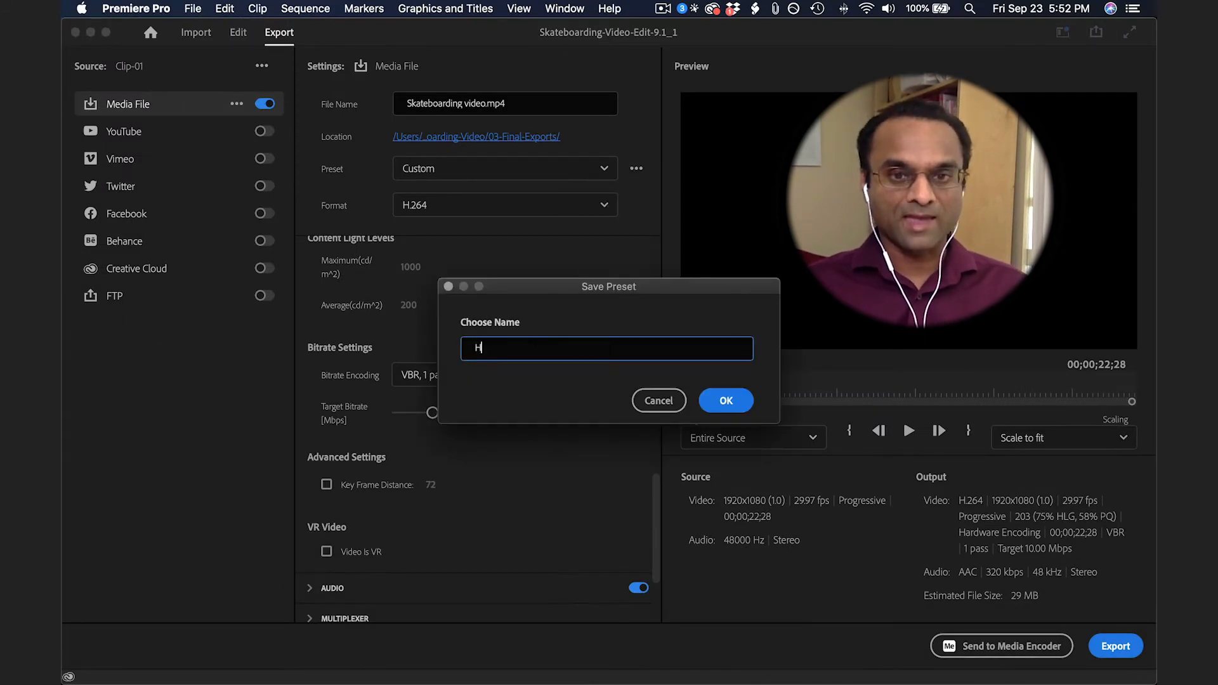
text(D high quality)
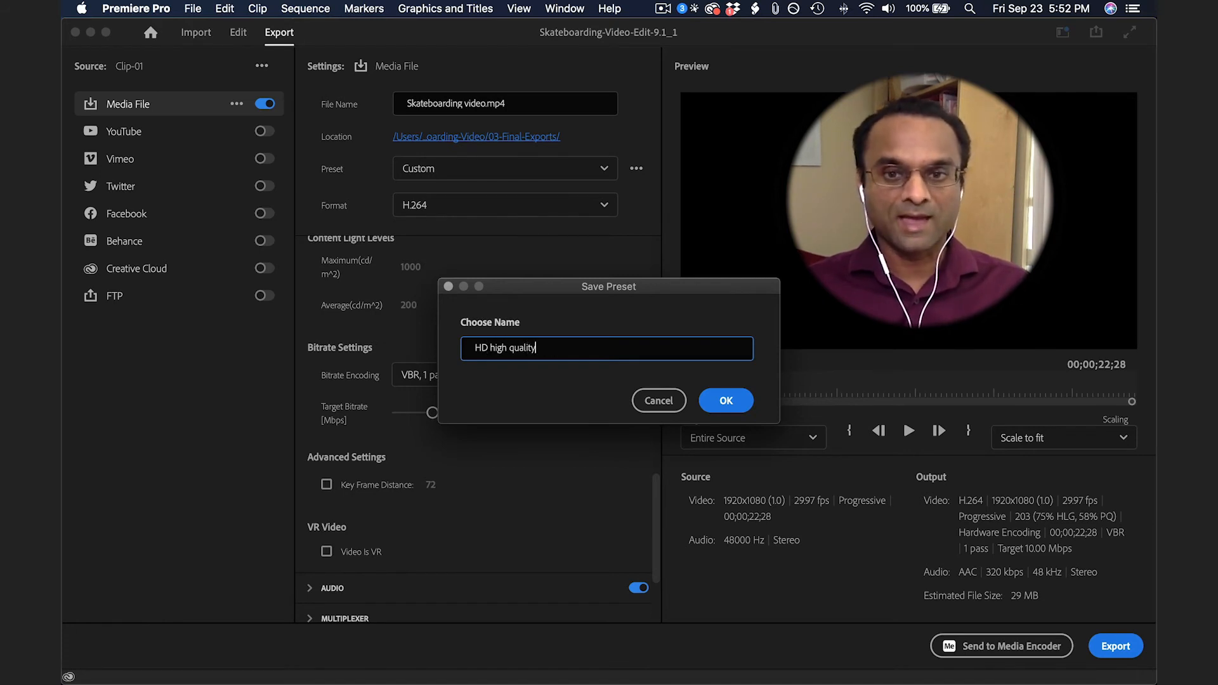
click(726, 399)
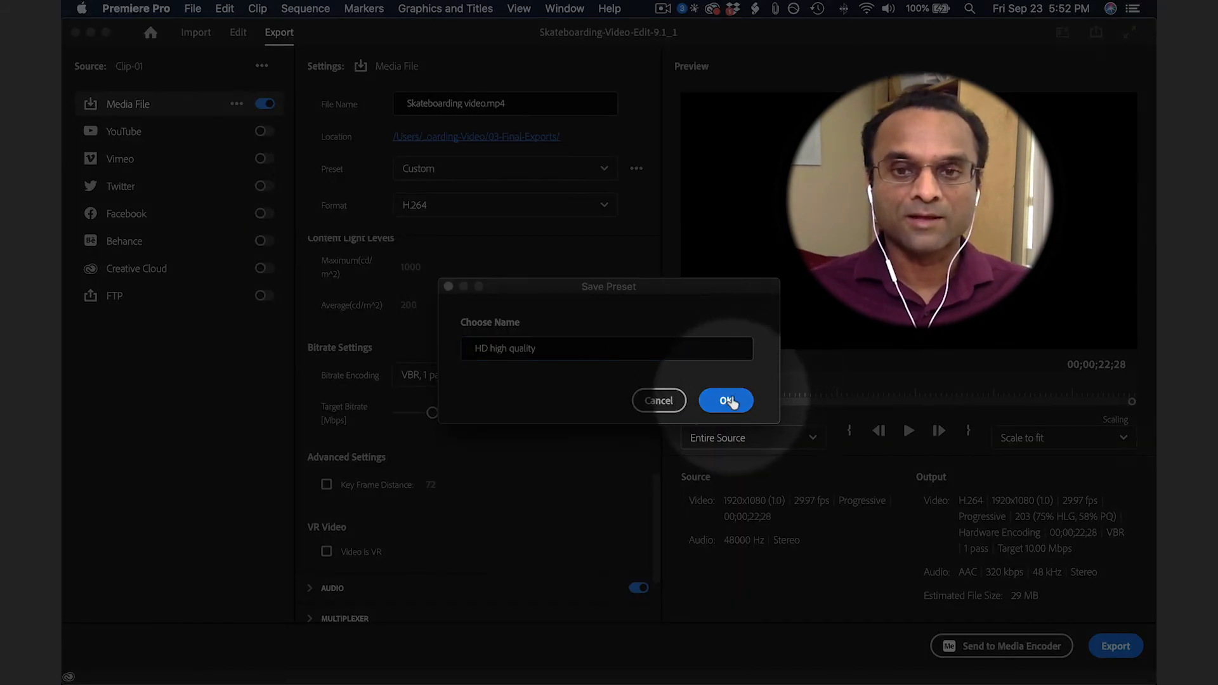
mouse_move(724, 381)
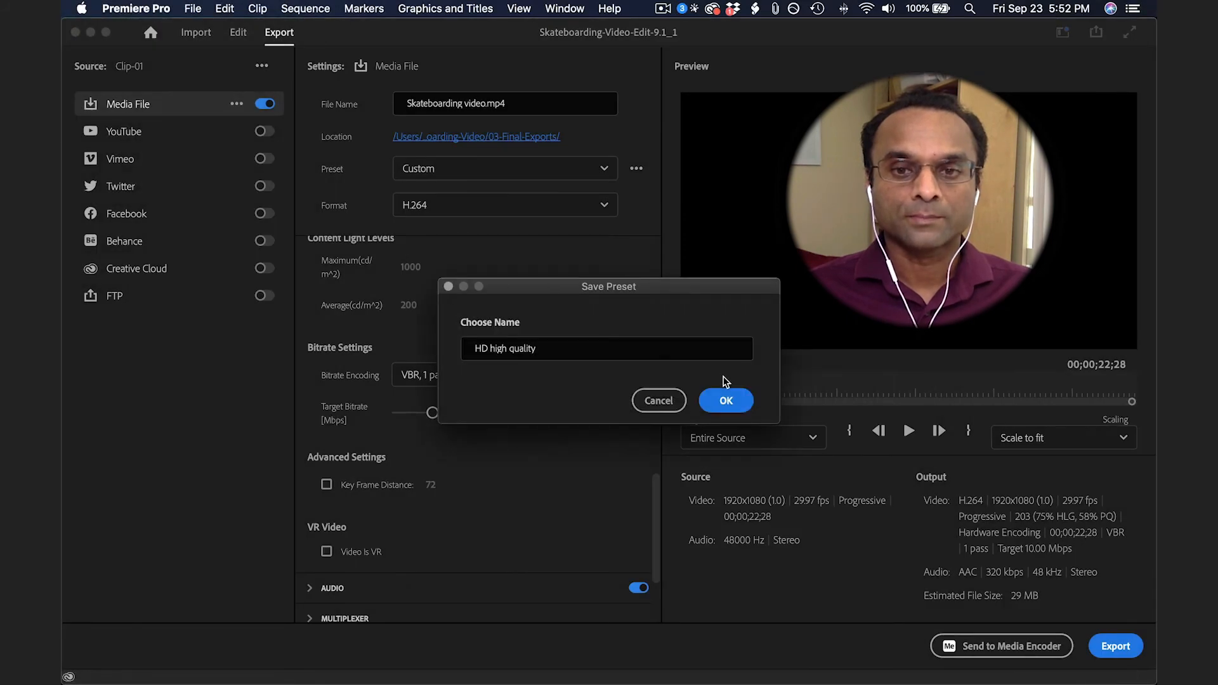
click(726, 399)
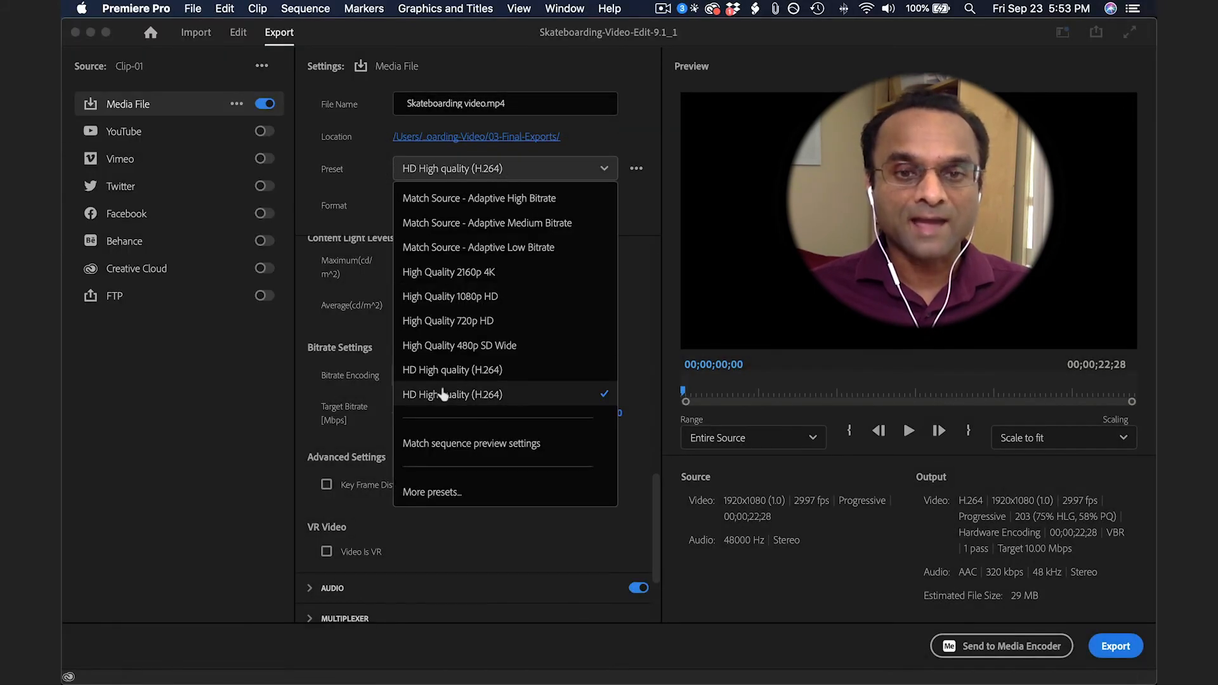
mouse_move(473, 406)
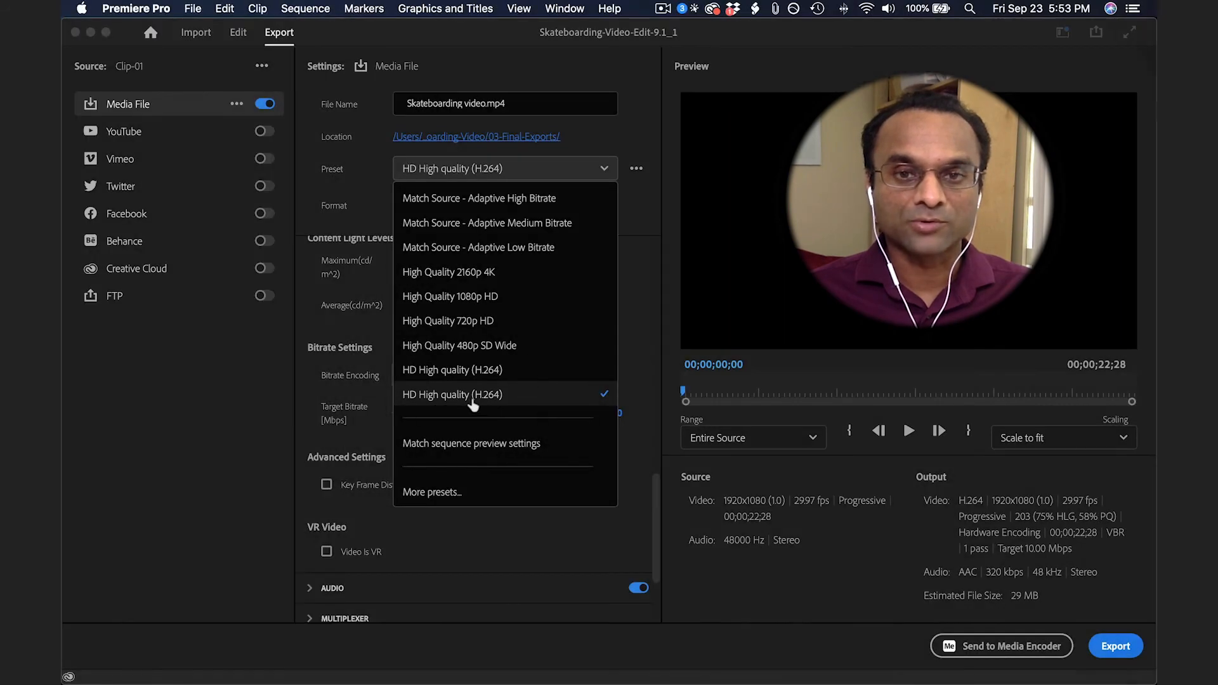
Step: Select the HD High quality (H.264) preset and export the video
click(452, 395)
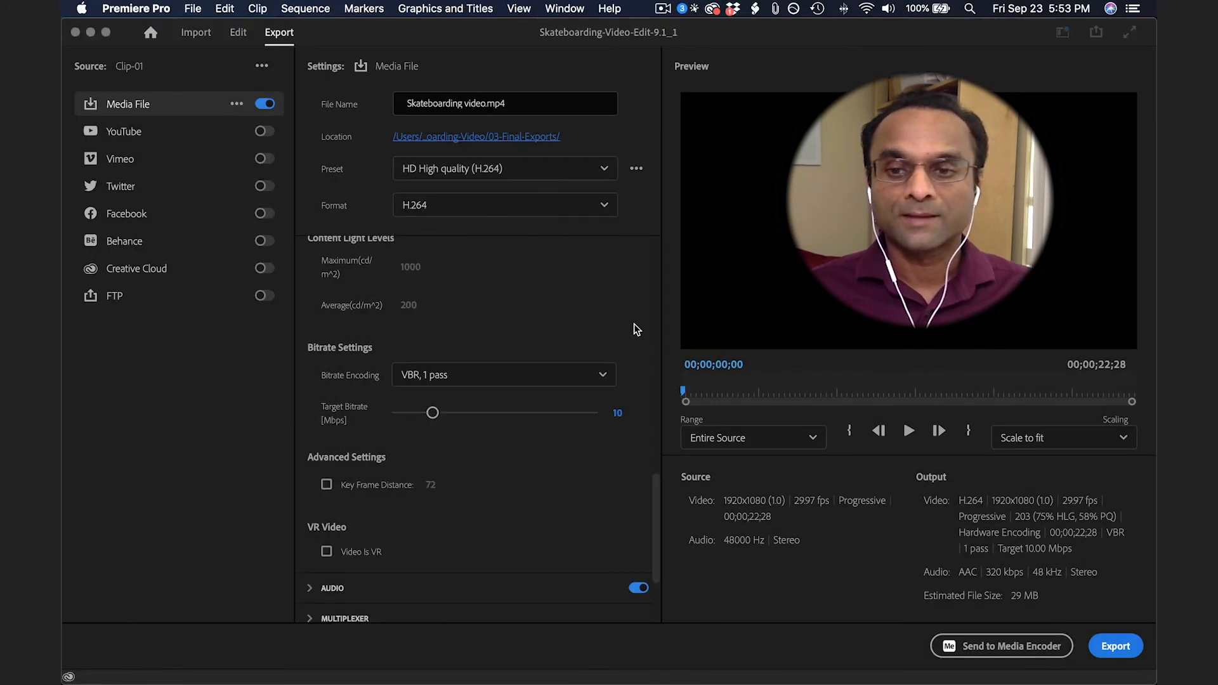
mouse_move(1117, 646)
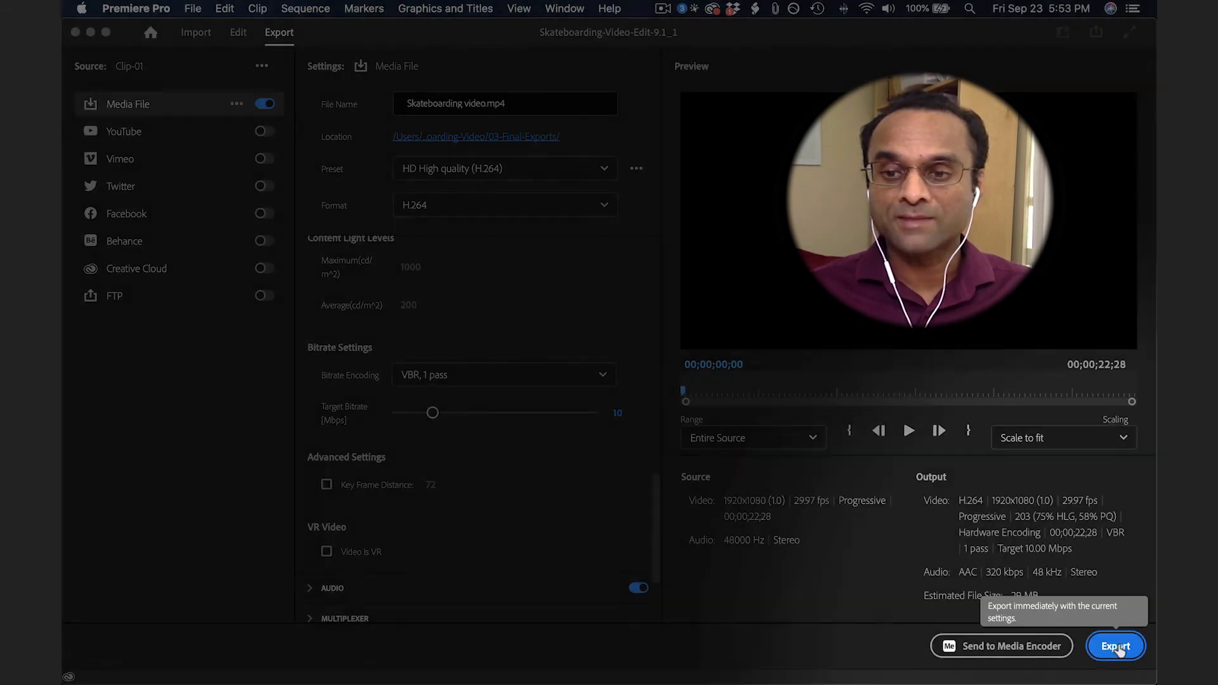
click(1117, 646)
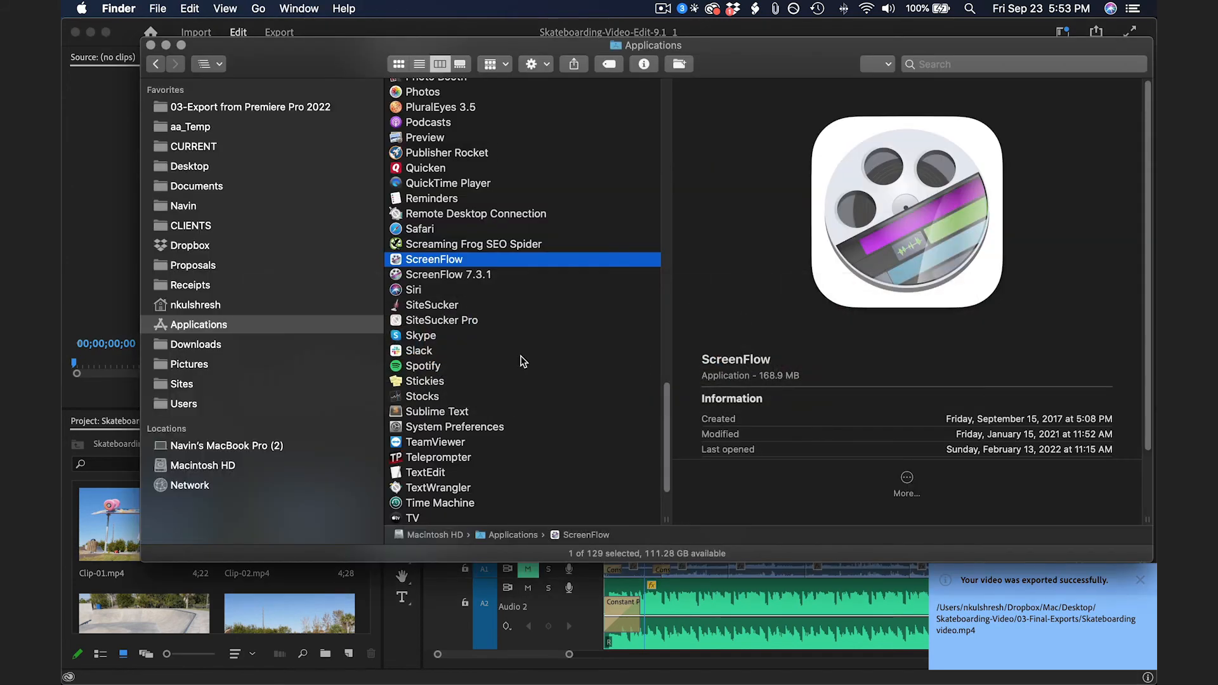
mouse_move(193, 171)
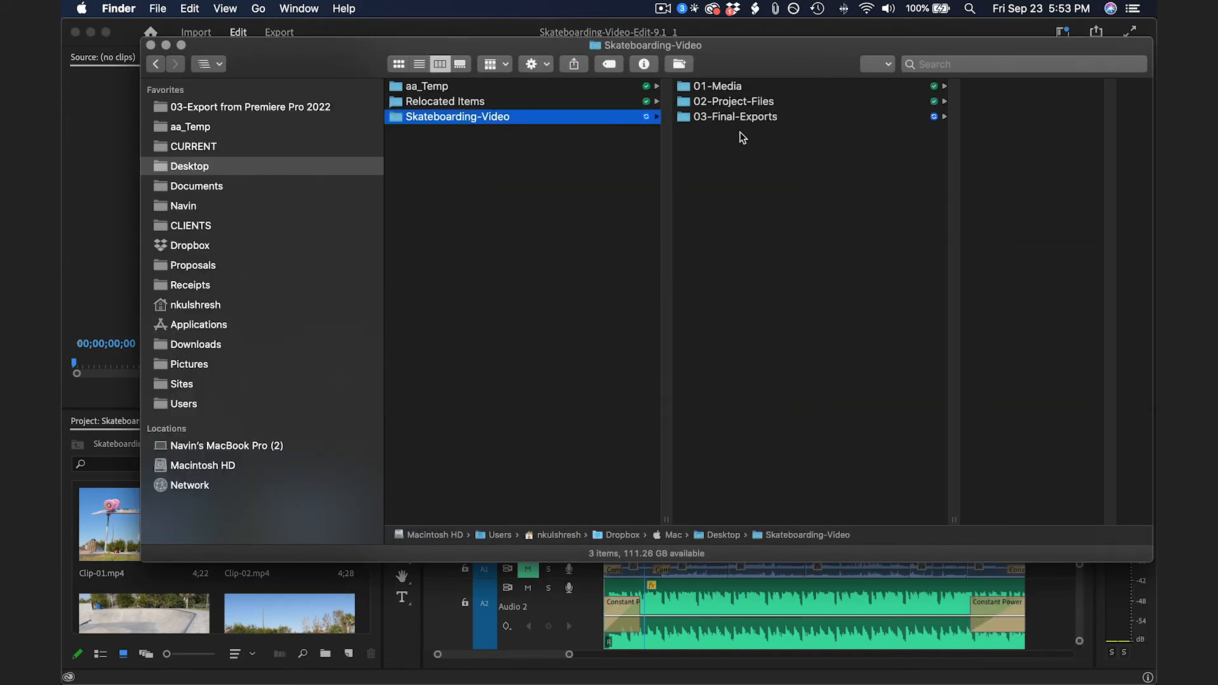
Step: View Skateboarding video.mp4 in 03-Final-Exports, a 30.4 MB MPEG-4 movie
click(737, 117)
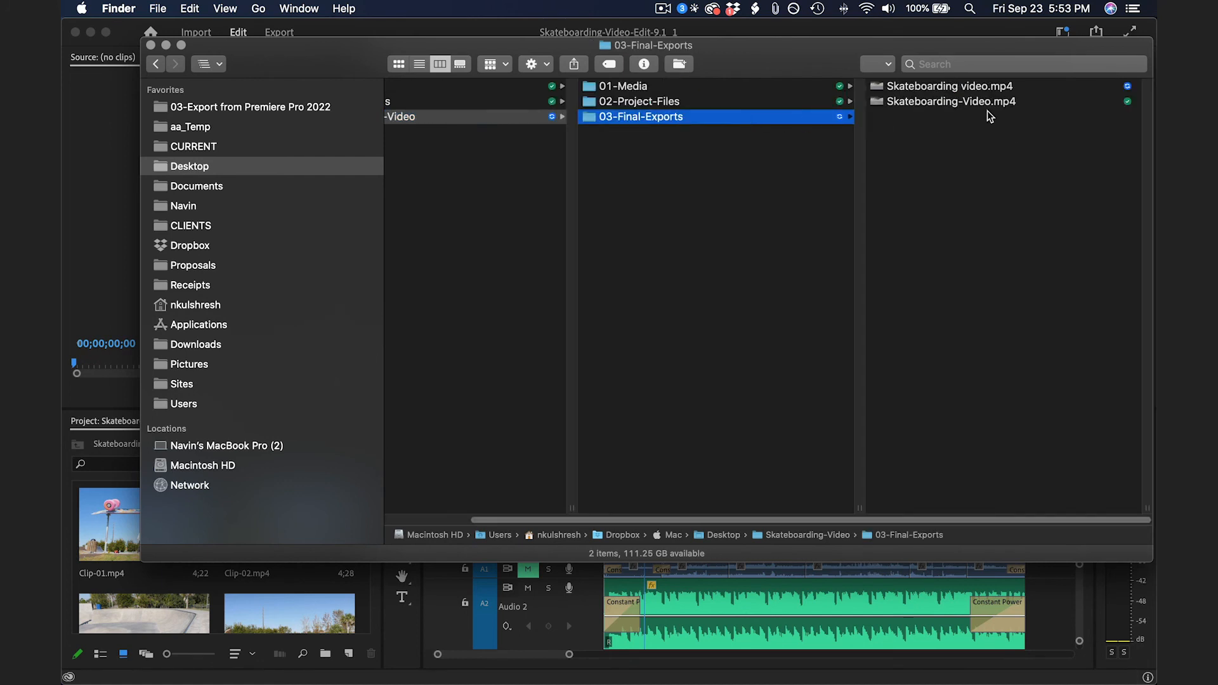
click(946, 86)
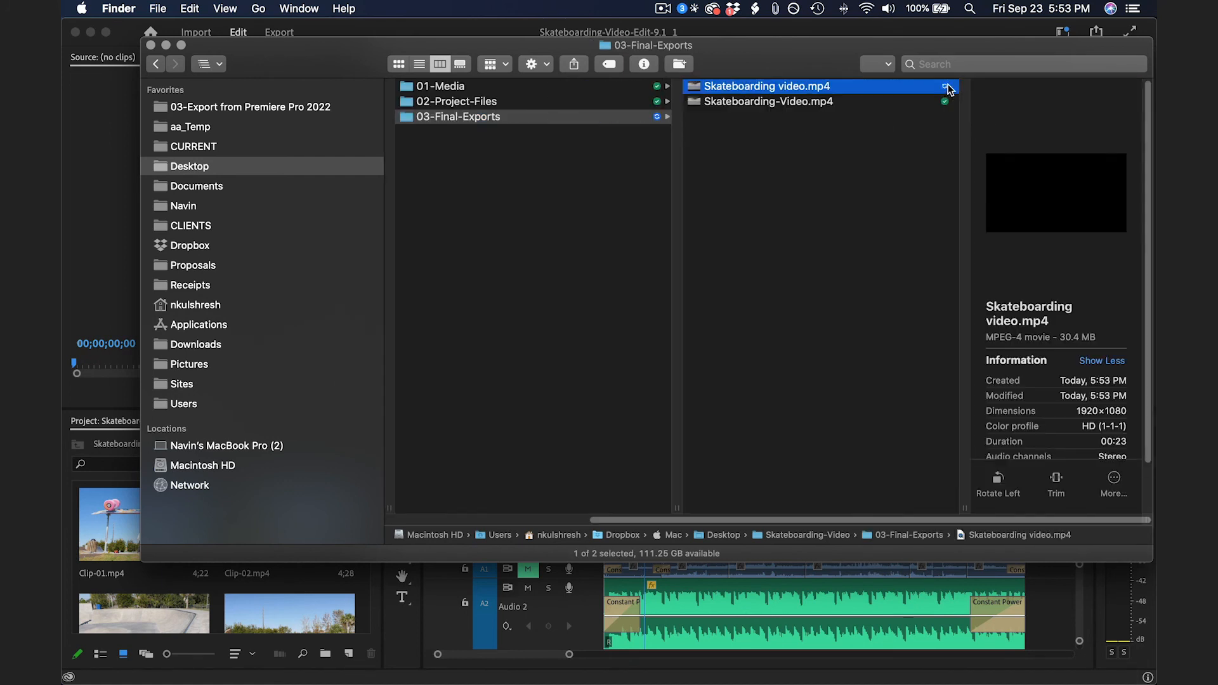